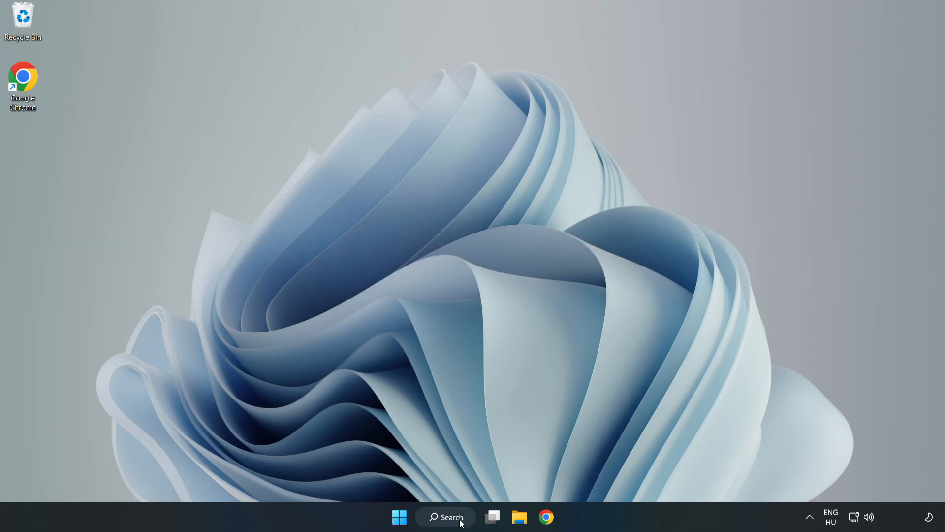
Search Windows for 'device manager' to bring up the Device Manager result.
left_click(446, 517)
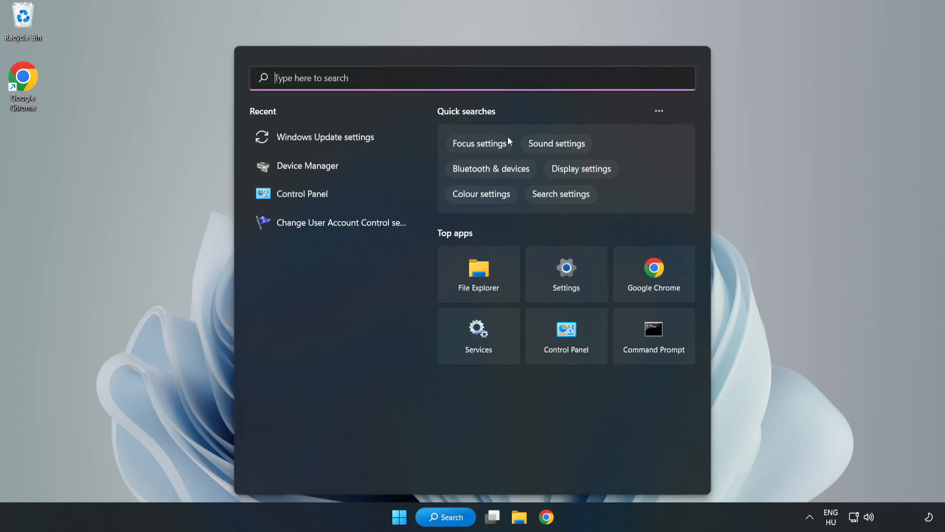
type("device manager")
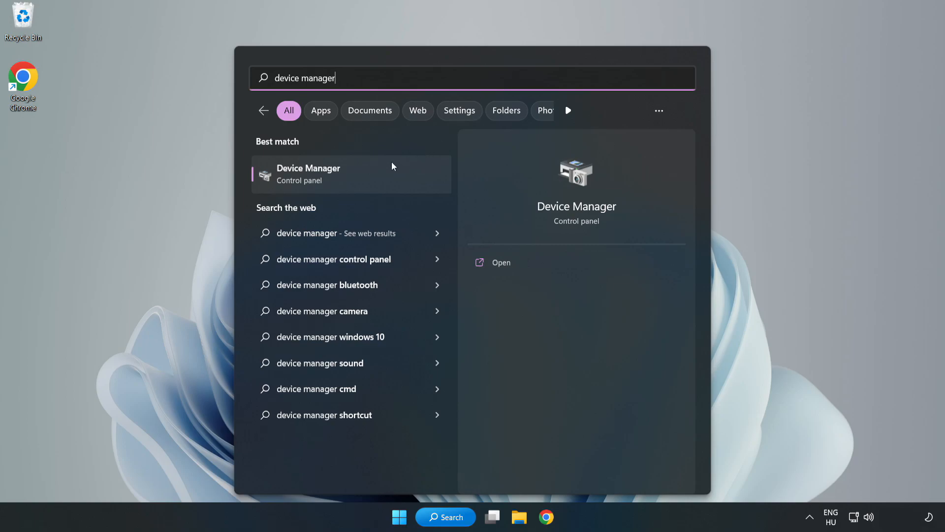
mouse_move(352, 183)
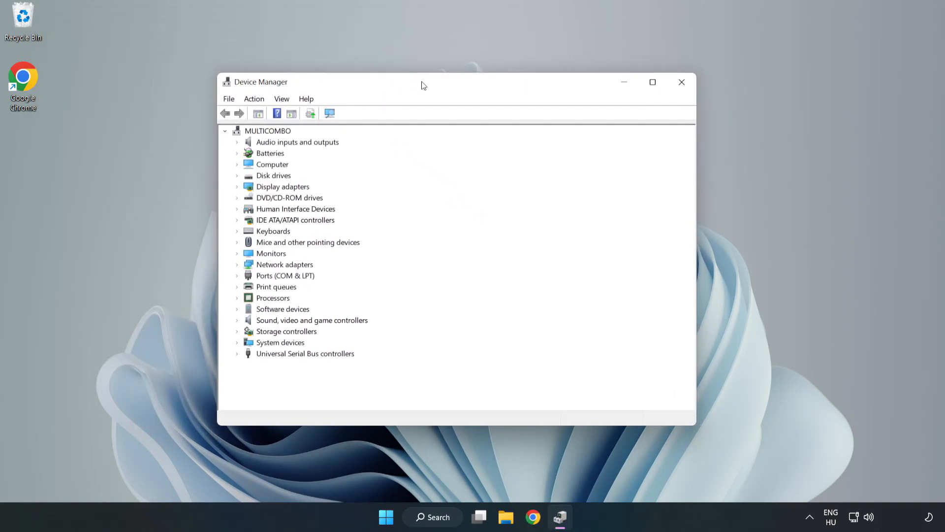
Expand Display adapters and bring up the context menu of the VMware SVGA 3D adapter.
left_click(283, 186)
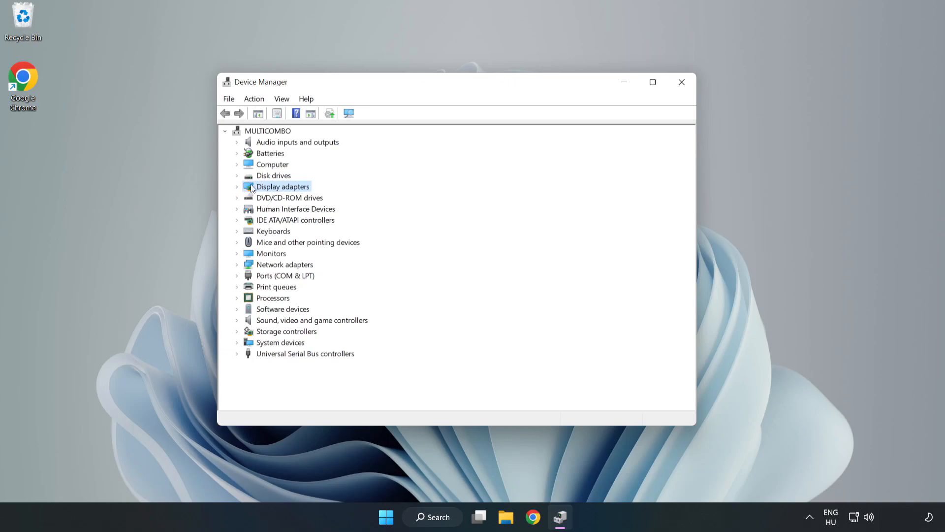
left_click(237, 186)
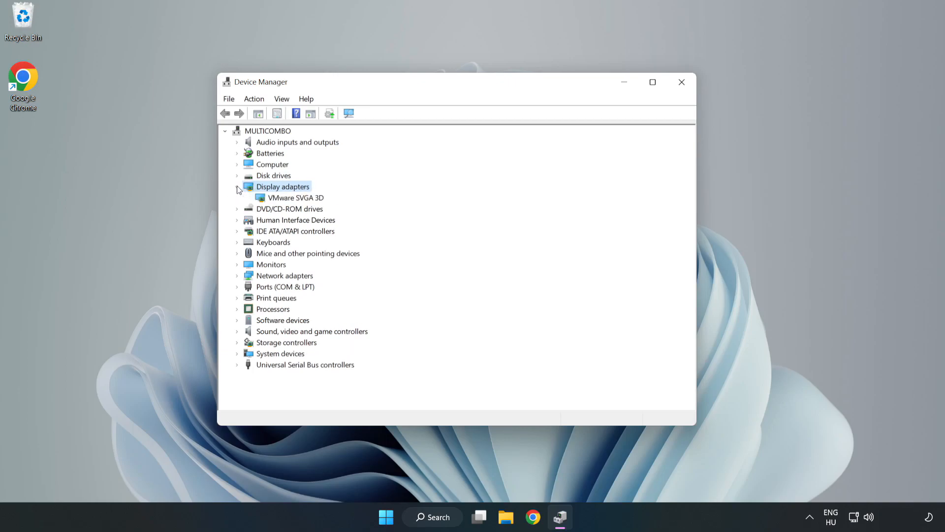
left_click(296, 197)
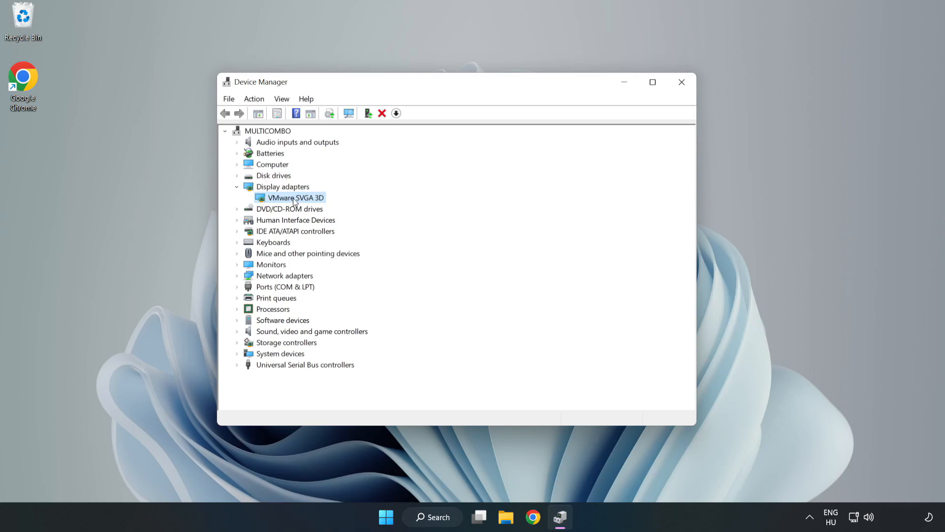
right_click(295, 198)
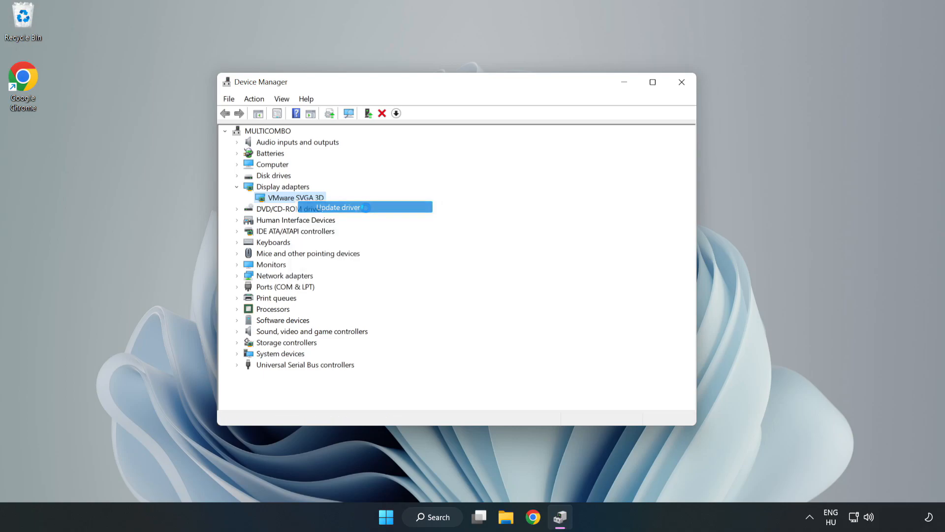
Run an automatic driver search for VMware SVGA 3D, accept the best-driver-installed result, and close Device Manager.
left_click(338, 208)
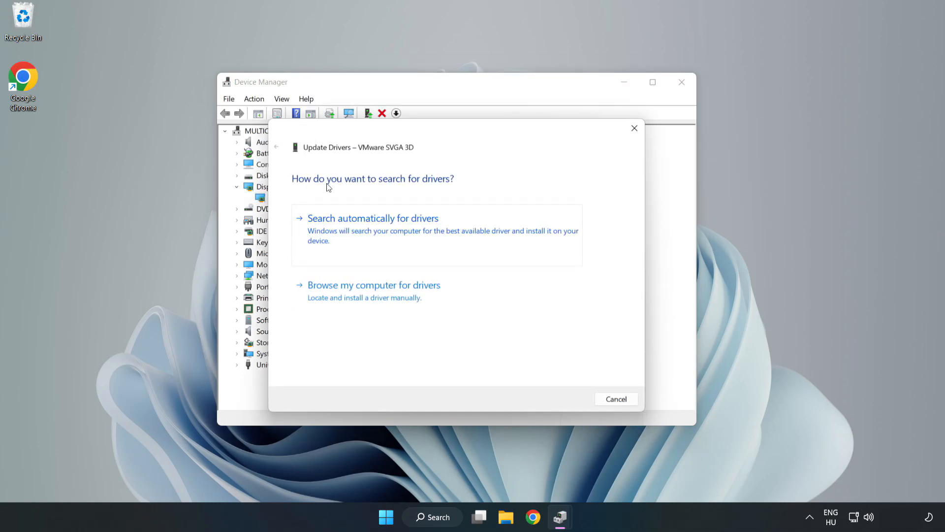
mouse_move(425, 226)
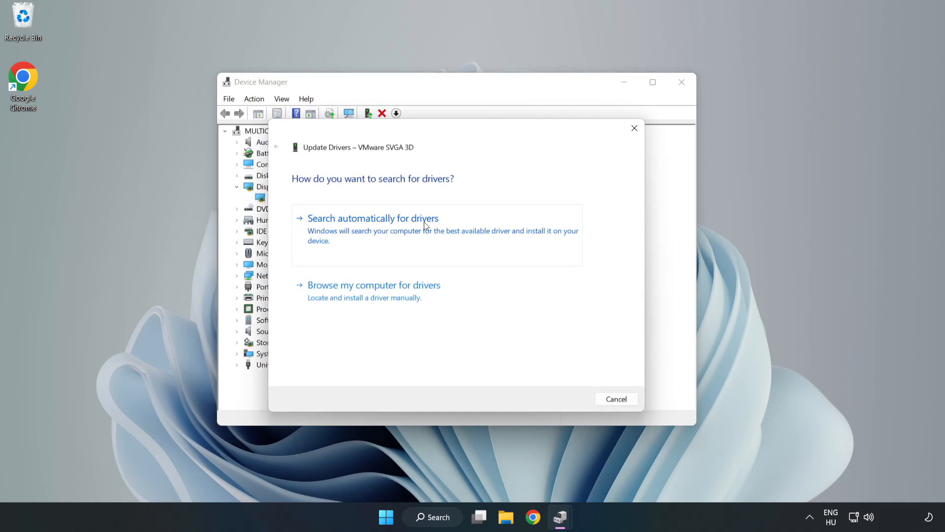
mouse_move(376, 231)
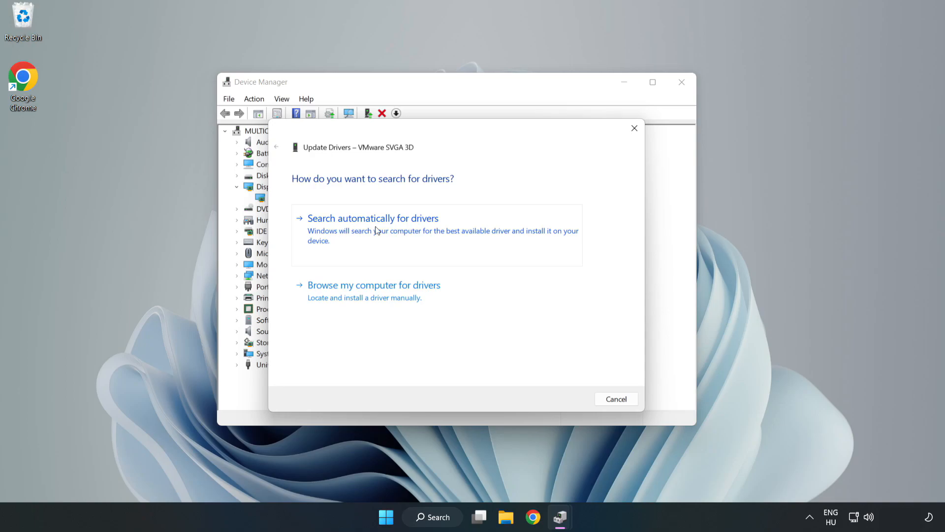
left_click(373, 218)
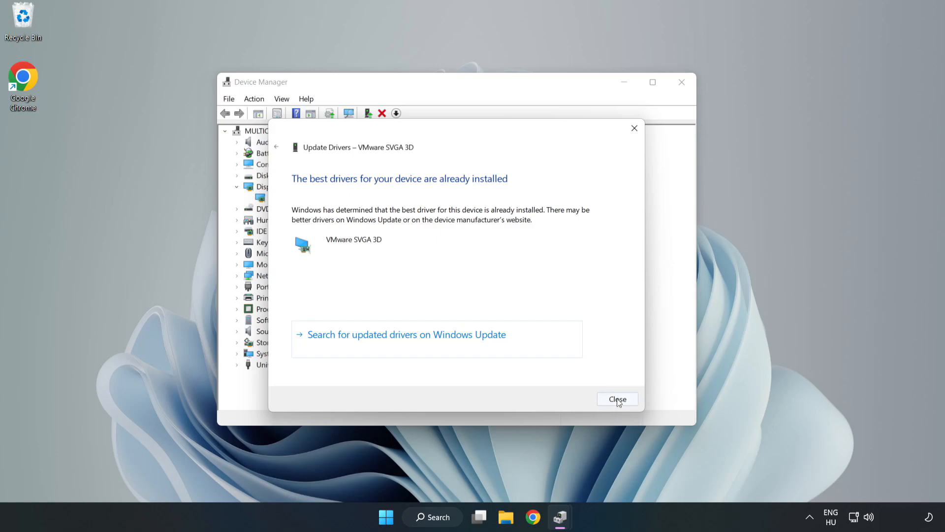
left_click(617, 399)
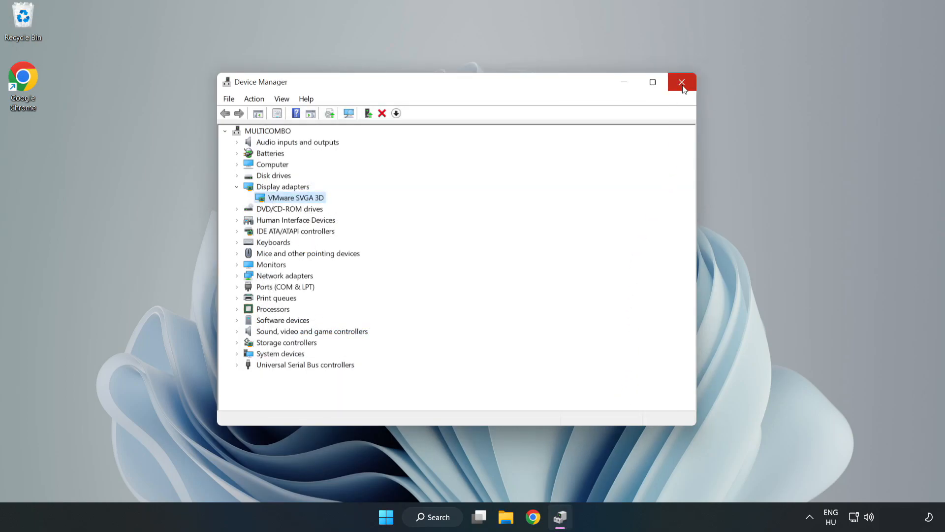
left_click(681, 83)
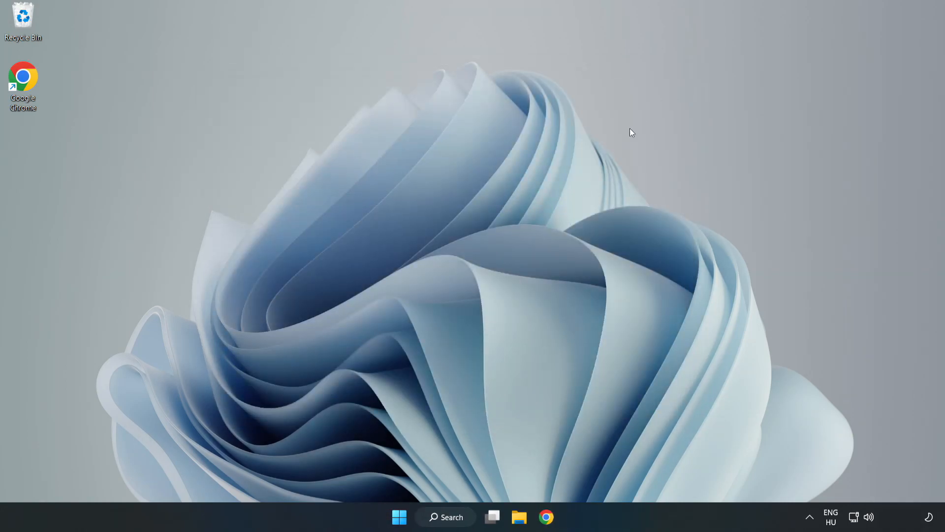
Search Windows for 'update' to locate the Windows Update settings.
left_click(445, 517)
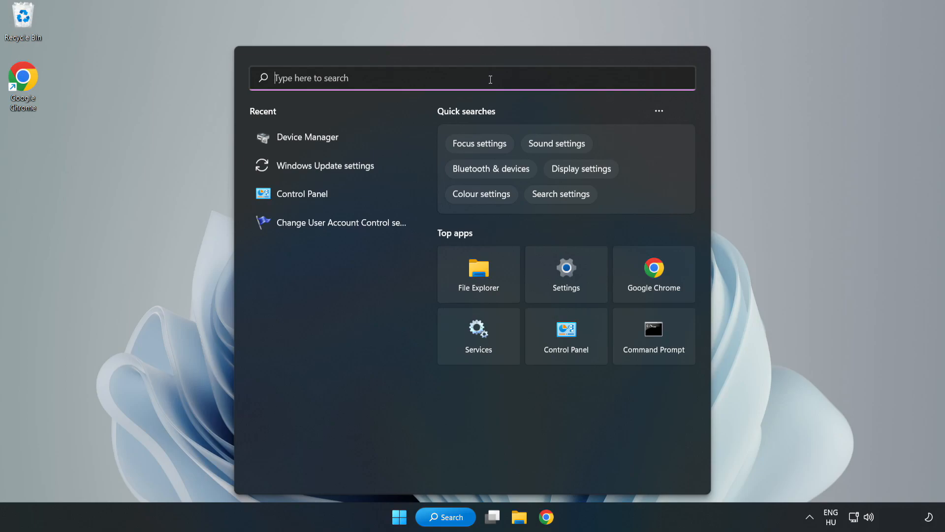
type("upda")
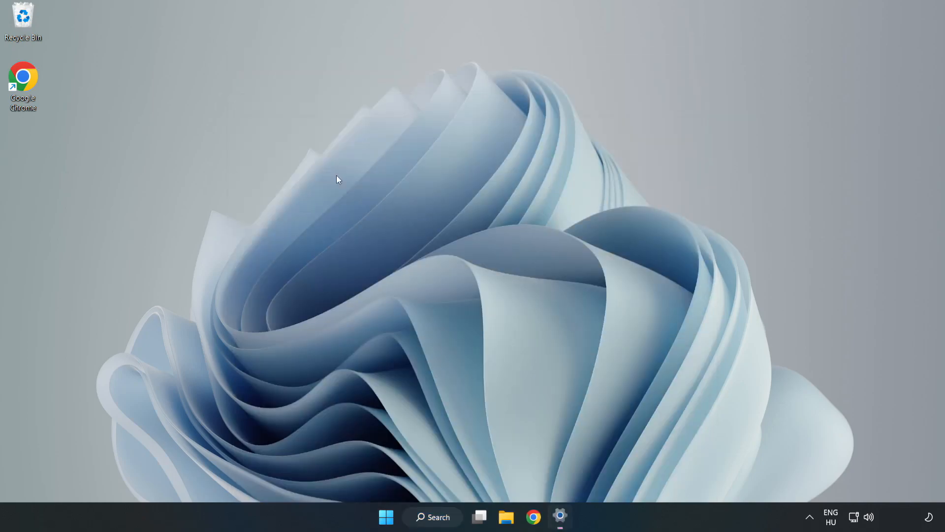
Check for Windows updates in Settings, confirm the PC is up to date, and close Settings.
left_click(561, 530)
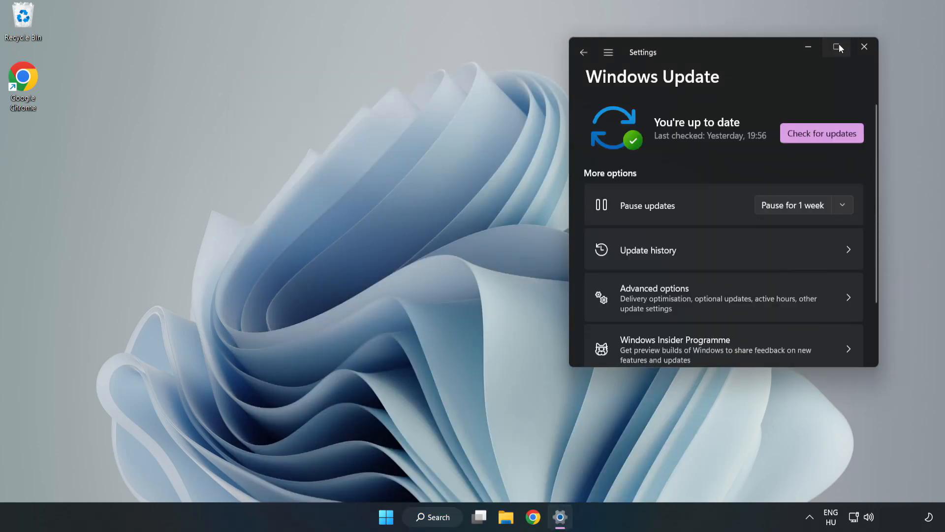
left_click(837, 46)
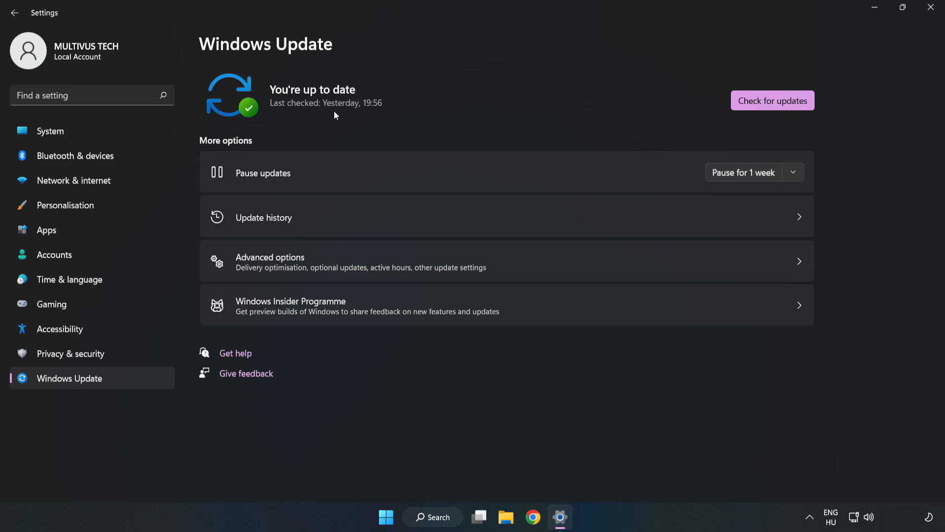
left_click(773, 100)
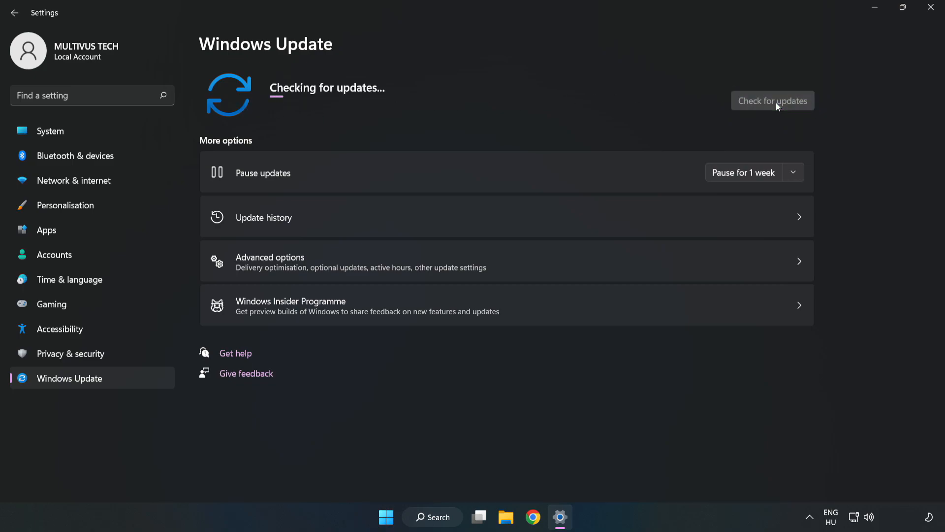
mouse_move(770, 105)
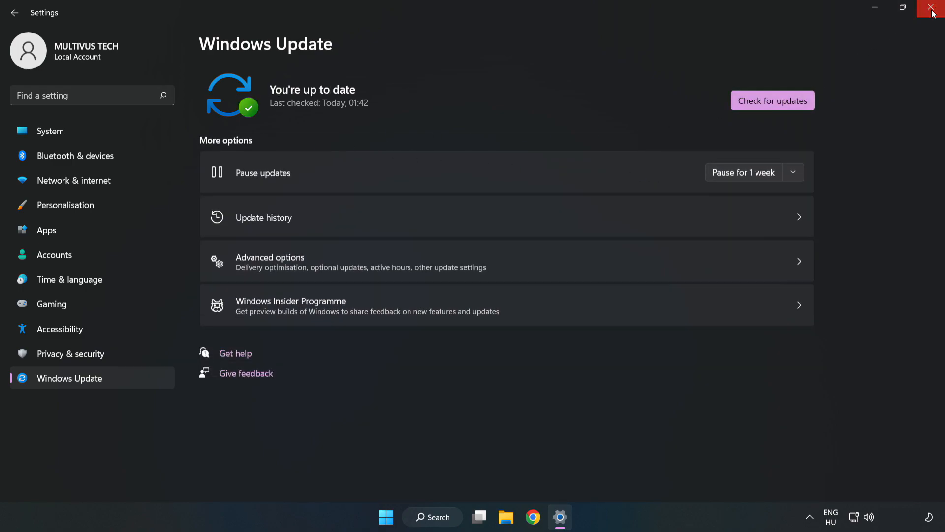
left_click(928, 6)
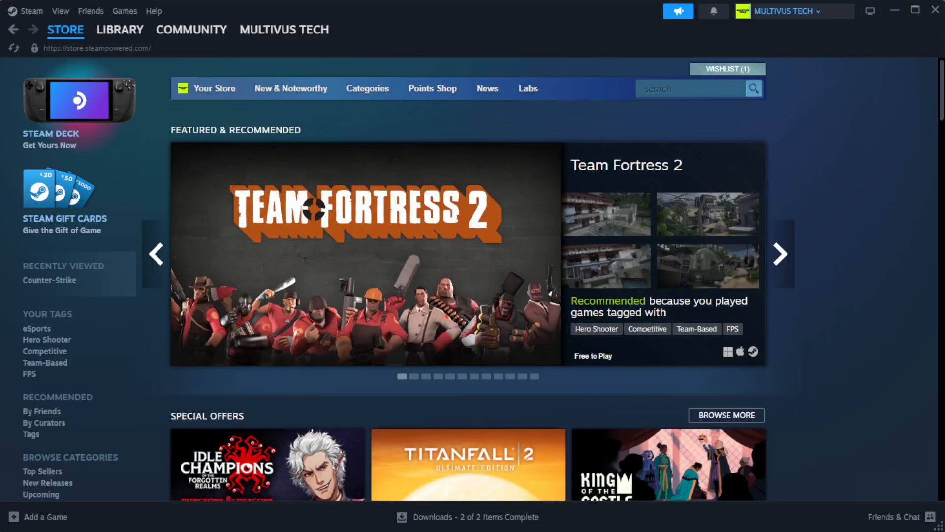
Go to the Steam Library and bring up the context menu for YOUR NOT WORKING GAME.
left_click(121, 30)
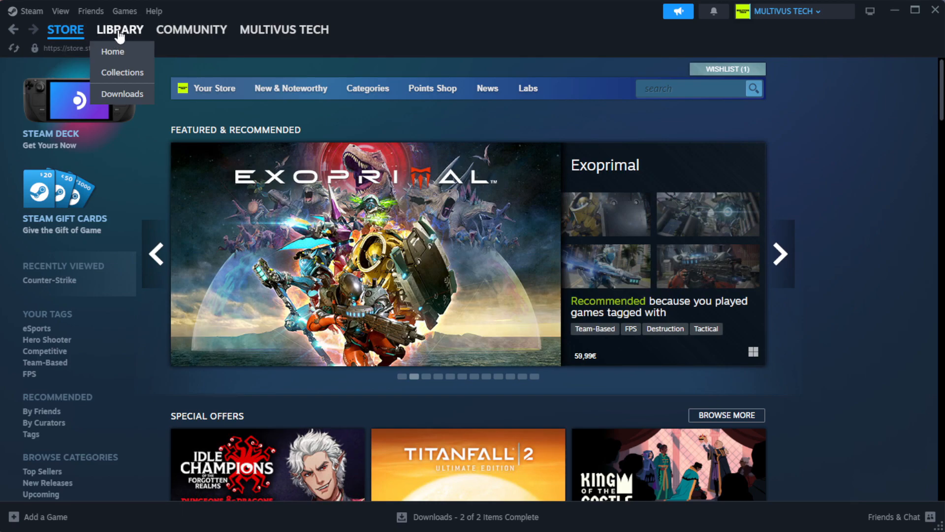
left_click(113, 51)
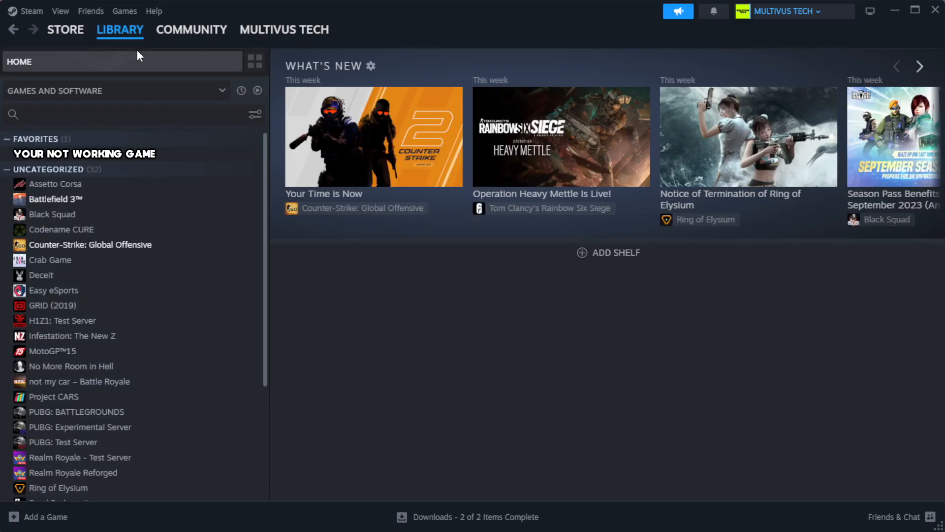
mouse_move(165, 83)
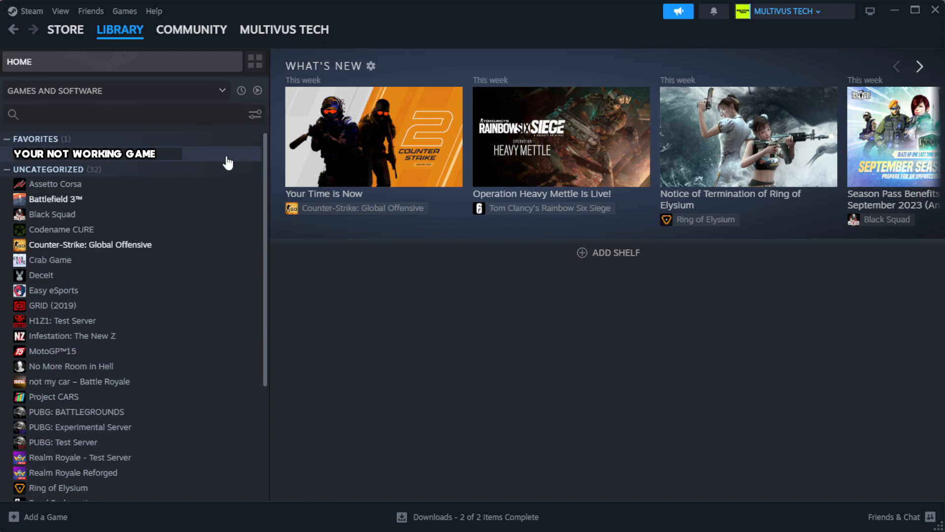
mouse_move(234, 161)
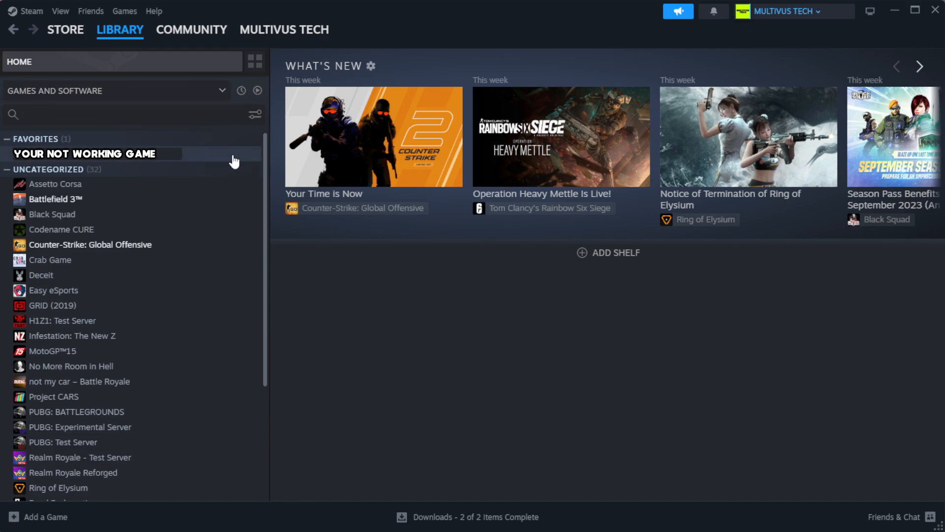
right_click(86, 153)
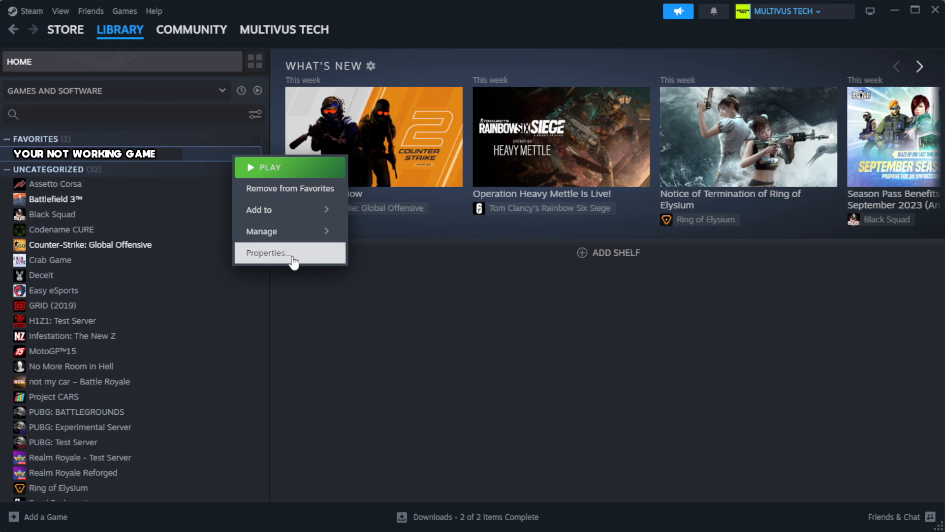
From the game's Properties > Installed Files, verify integrity so all 1039 files validate.
left_click(267, 252)
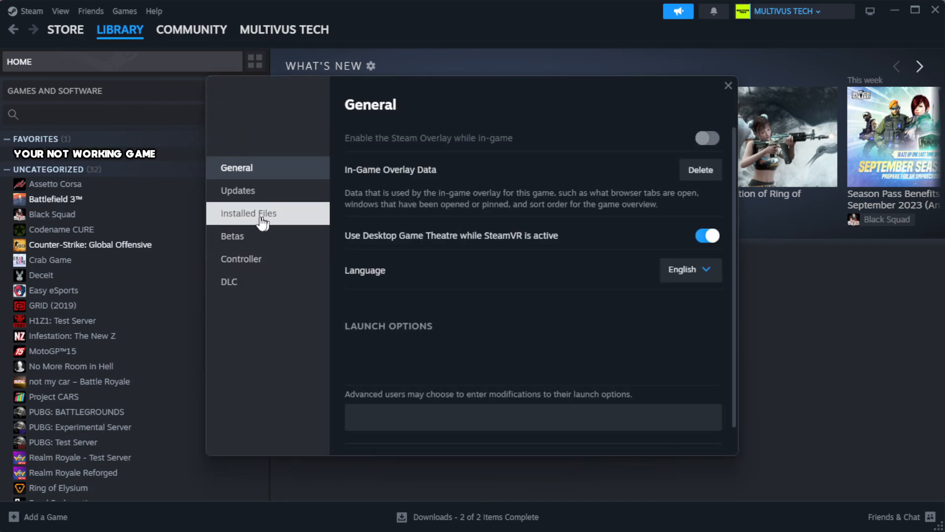
mouse_move(310, 222)
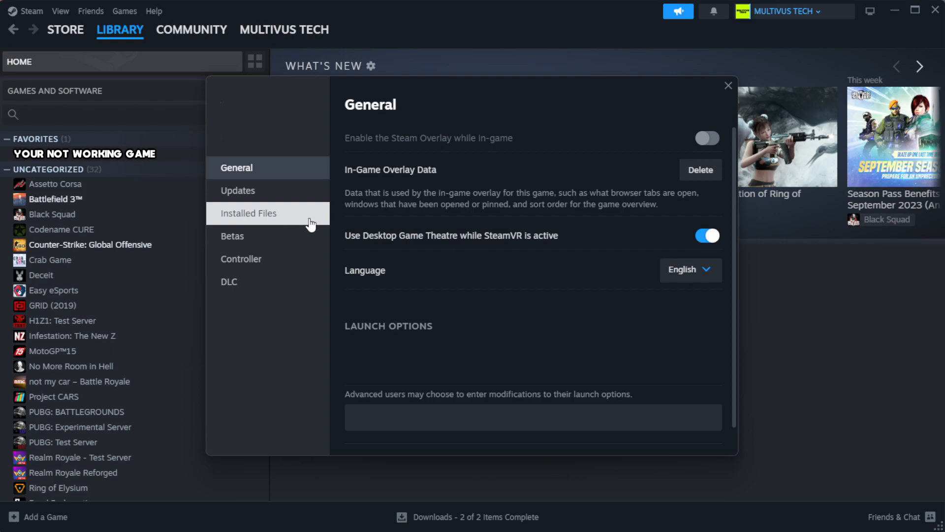
left_click(248, 213)
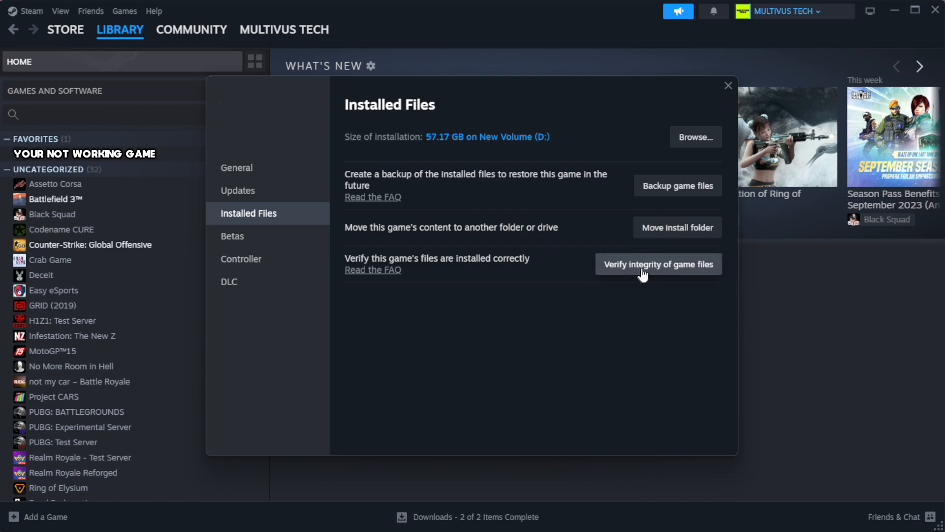
mouse_move(666, 274)
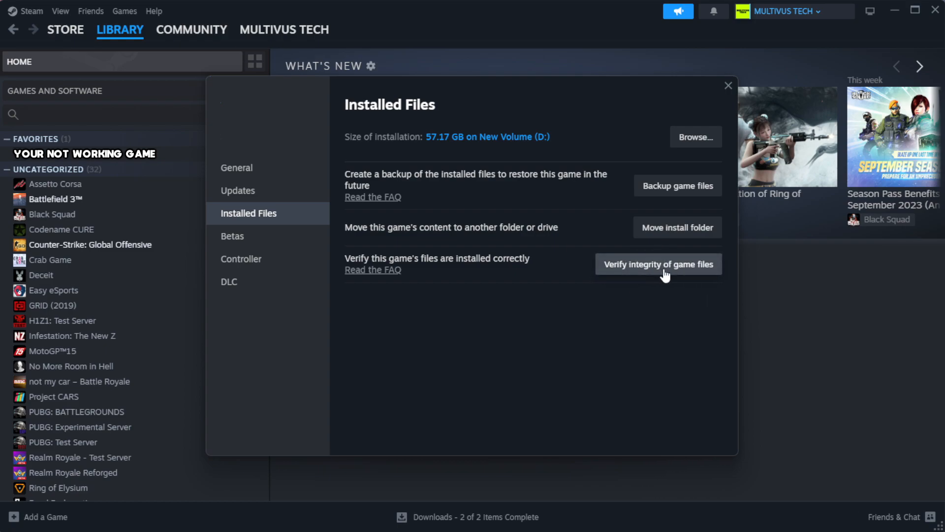
left_click(659, 264)
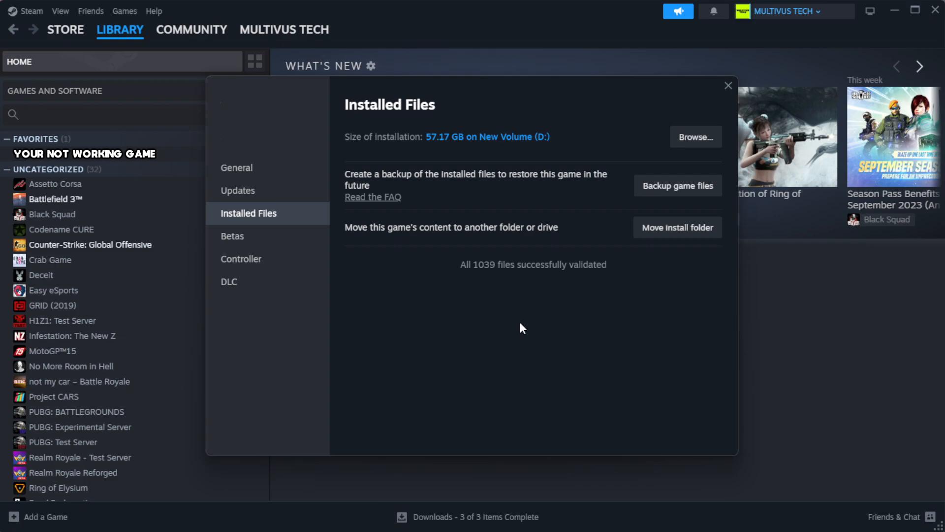
mouse_move(522, 286)
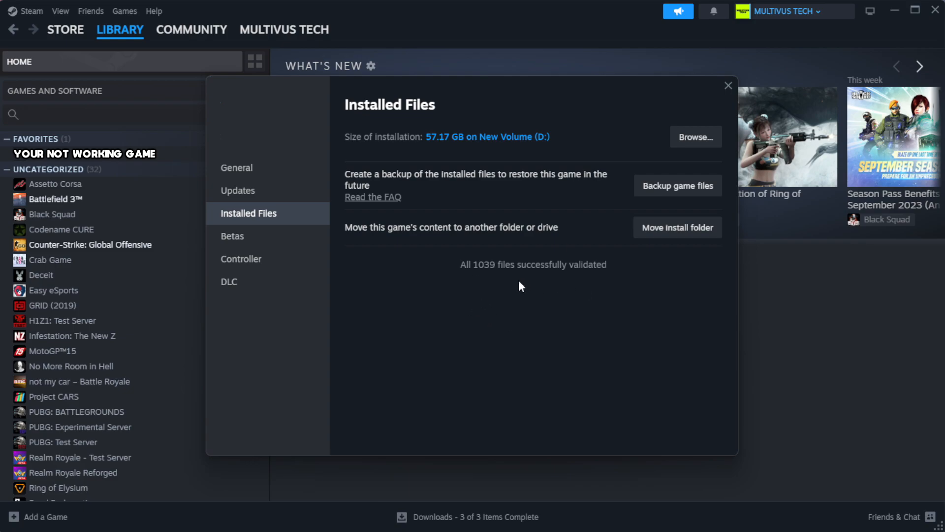
mouse_move(686, 142)
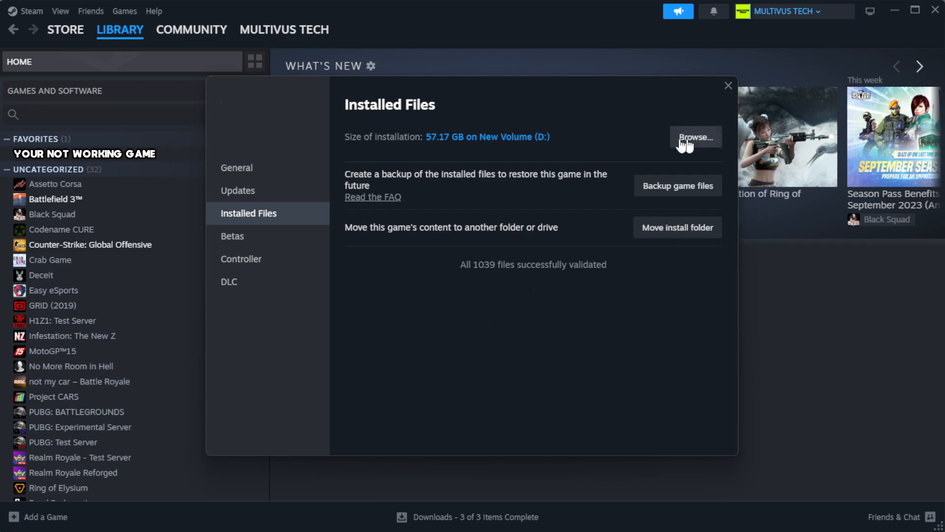
Browse to the game's install folder and bring up Properties for the YOUR NOT WORKING GAME shortcut.
left_click(695, 137)
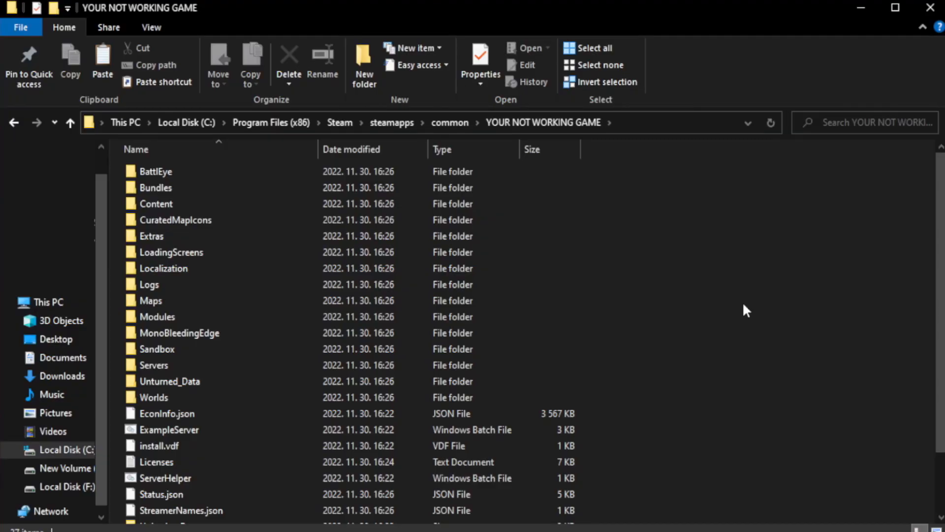
scroll("down", 3)
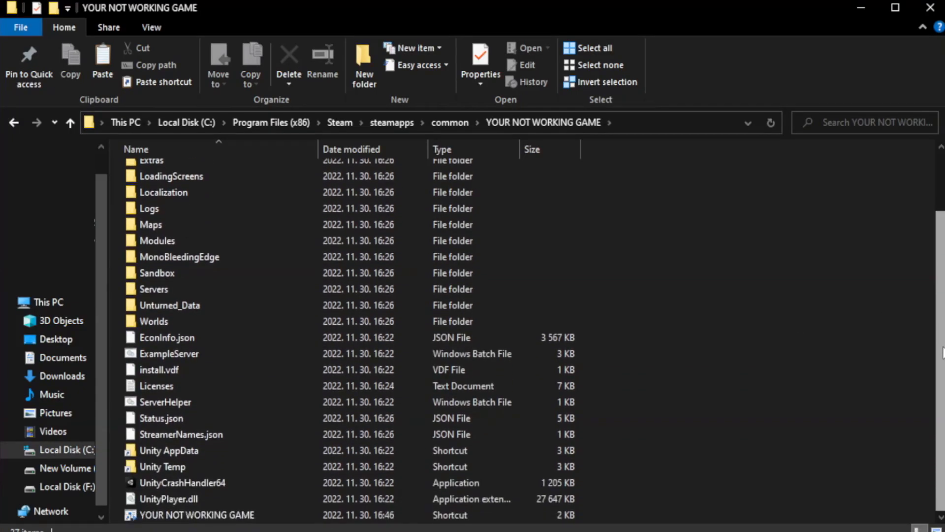
left_click(192, 515)
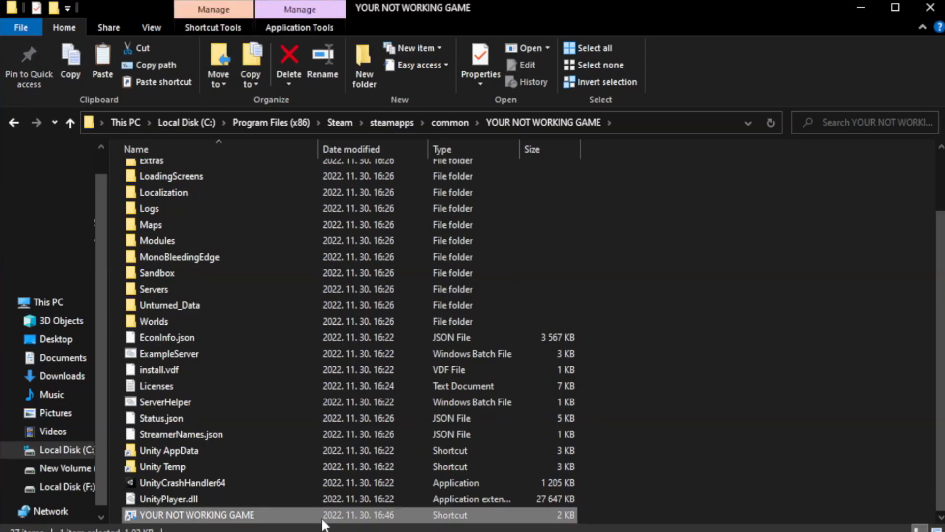
right_click(196, 515)
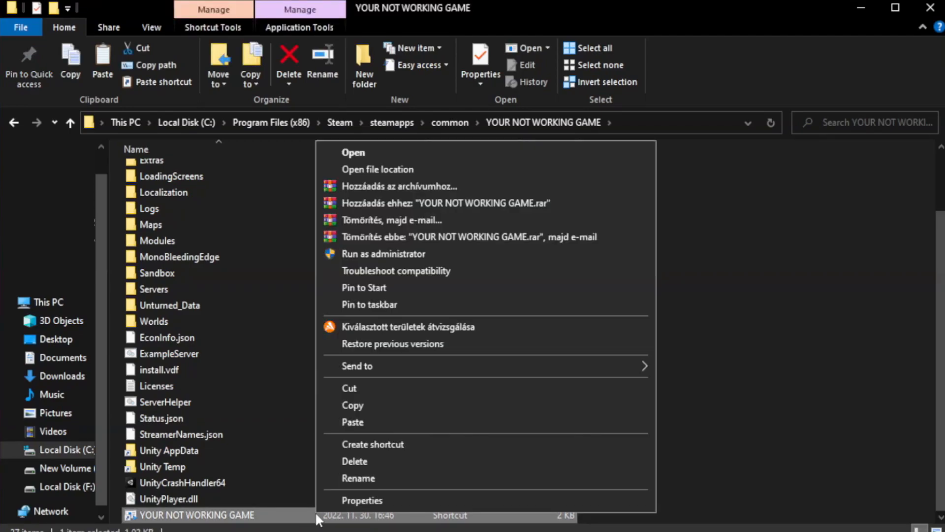
mouse_move(454, 507)
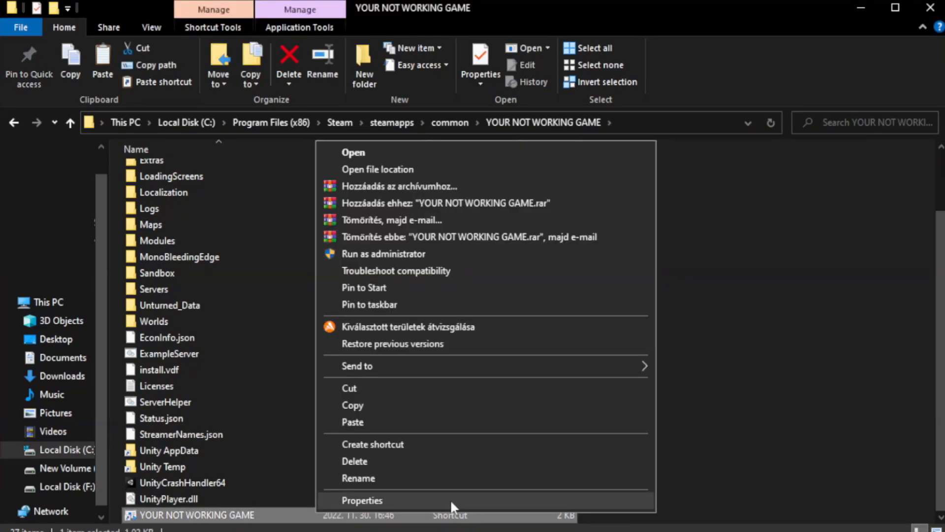
left_click(362, 500)
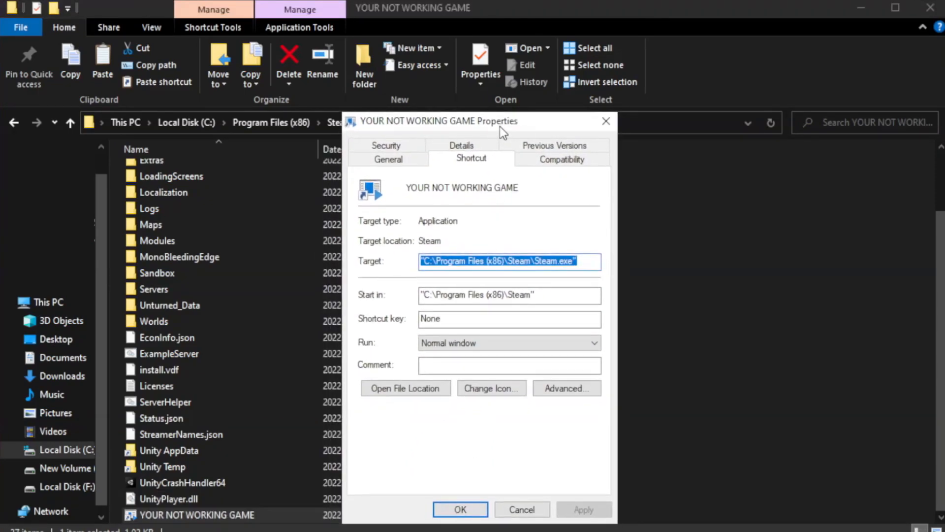
On Compatibility, enable Windows 8 compatibility mode, disable fullscreen optimizations, and run as administrator.
left_click_drag(503, 133, 465, 99)
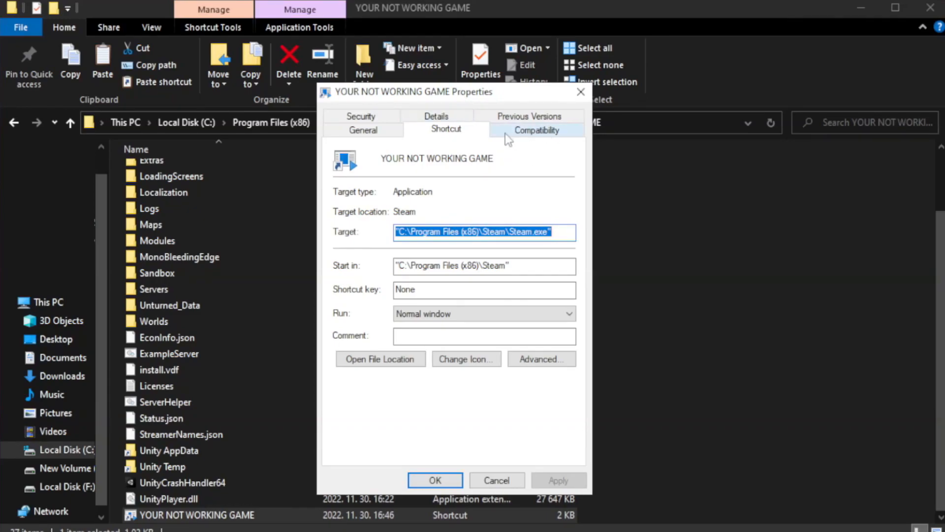
left_click(536, 130)
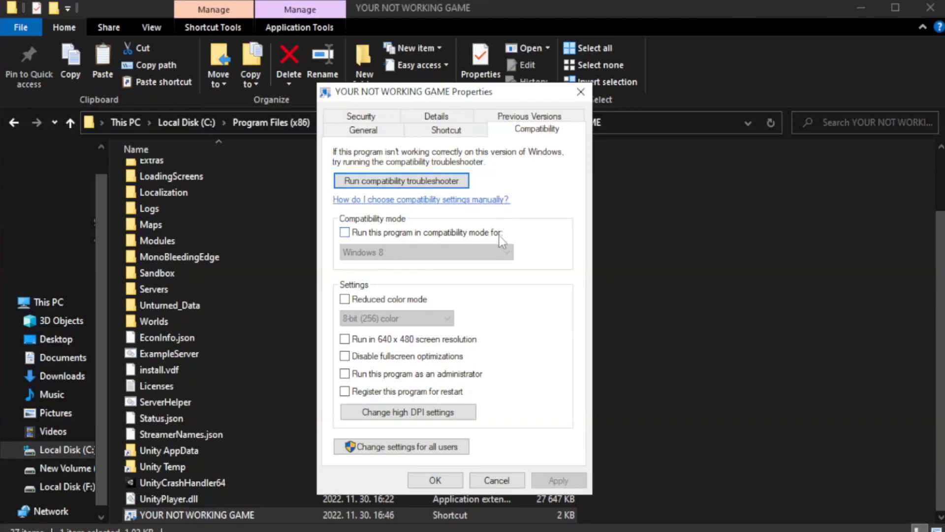
mouse_move(414, 243)
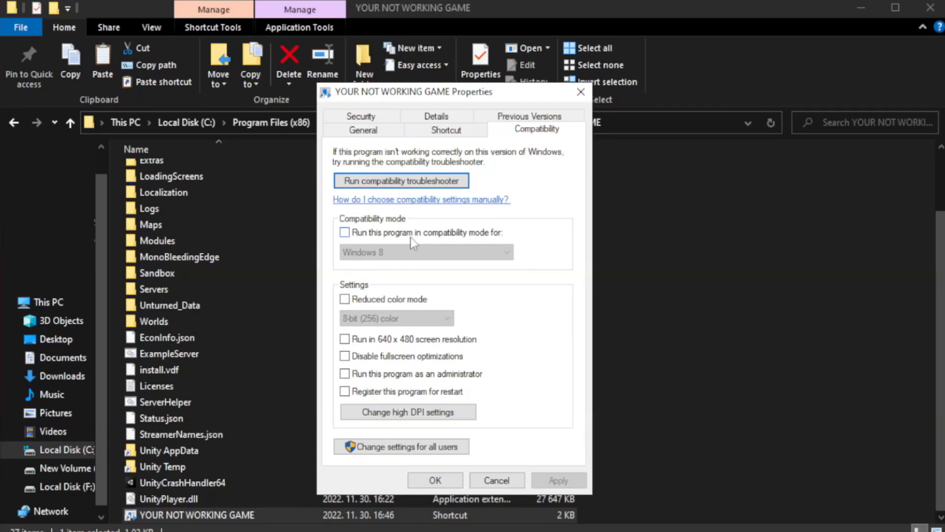
left_click(344, 232)
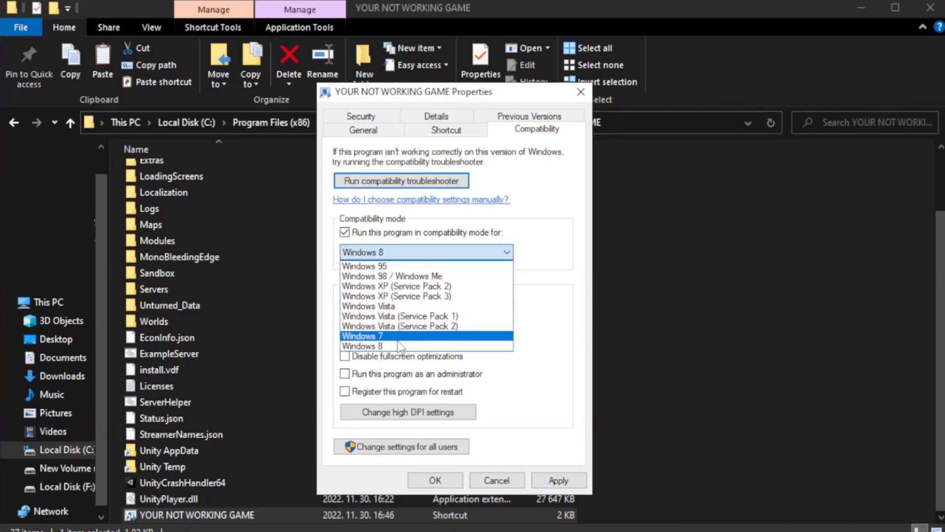
mouse_move(399, 346)
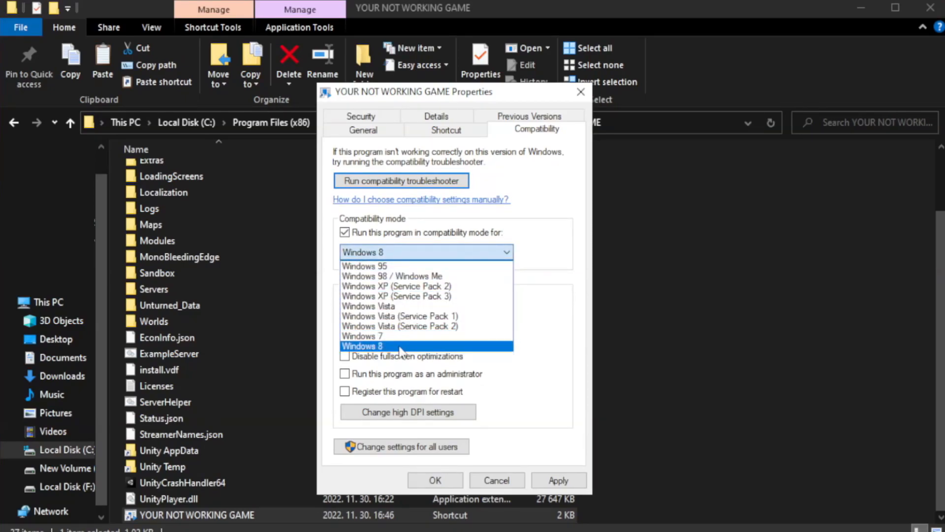
left_click(362, 346)
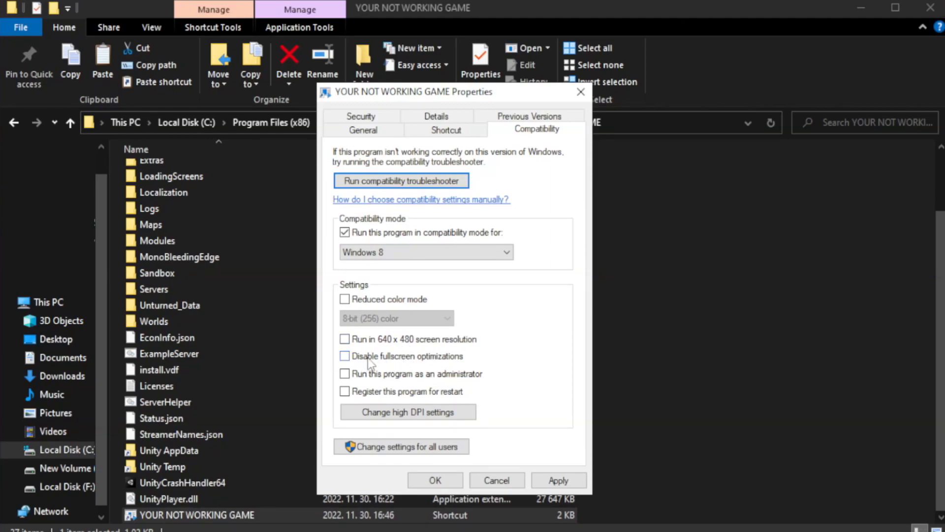
left_click(344, 356)
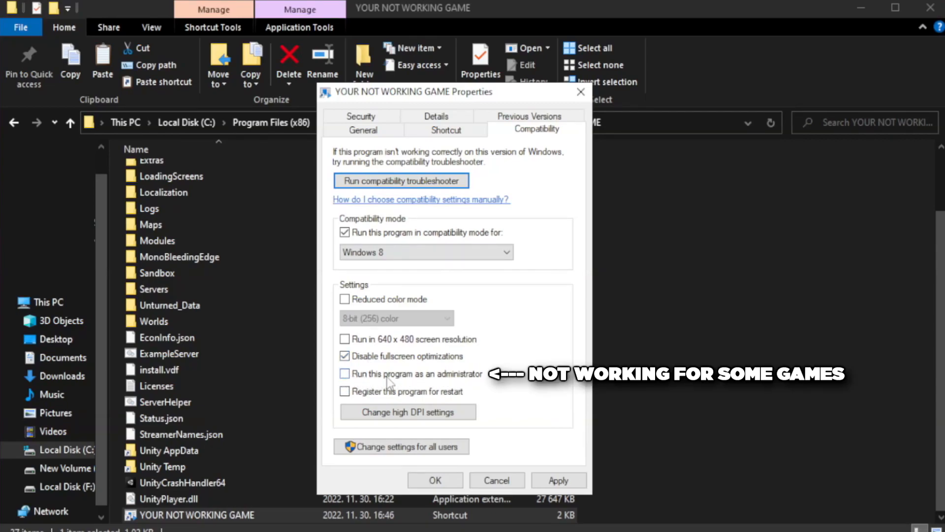
left_click(344, 374)
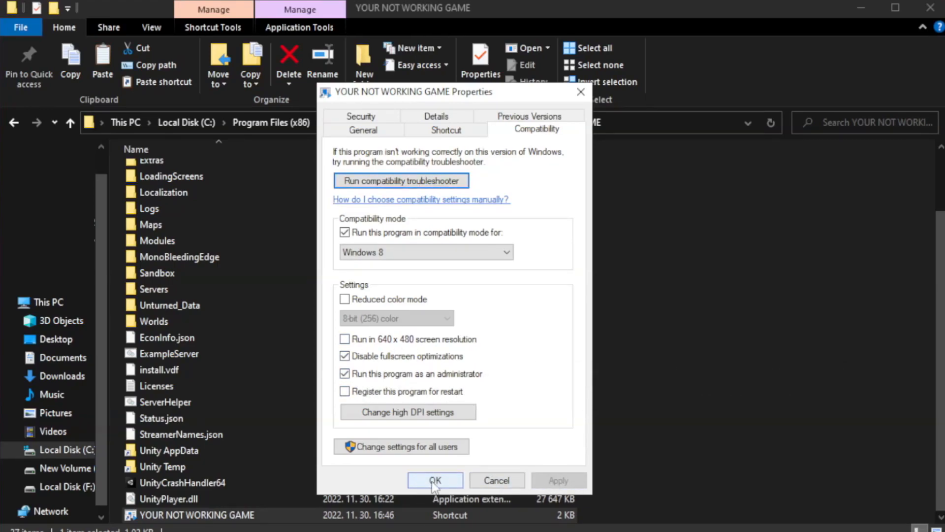
Confirm the shortcut's compatibility settings with OK and close the game folder window.
left_click(436, 480)
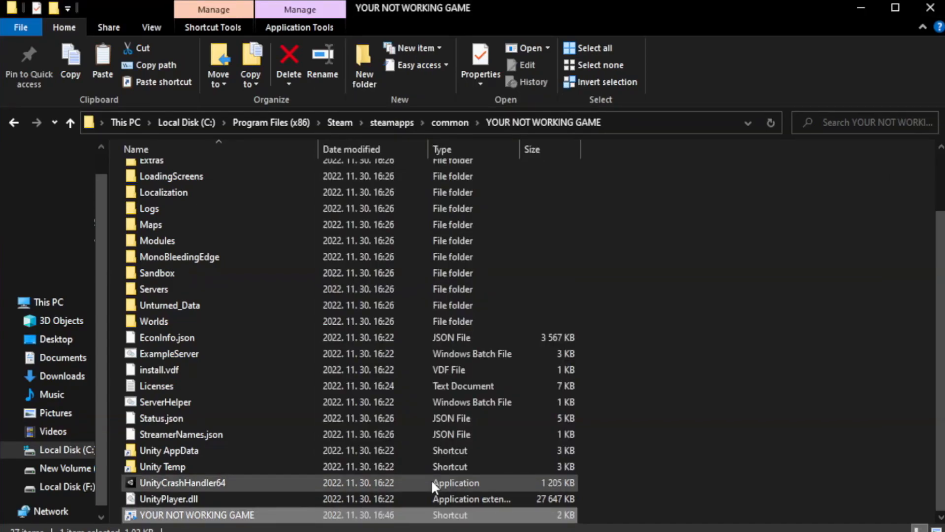
mouse_move(789, 306)
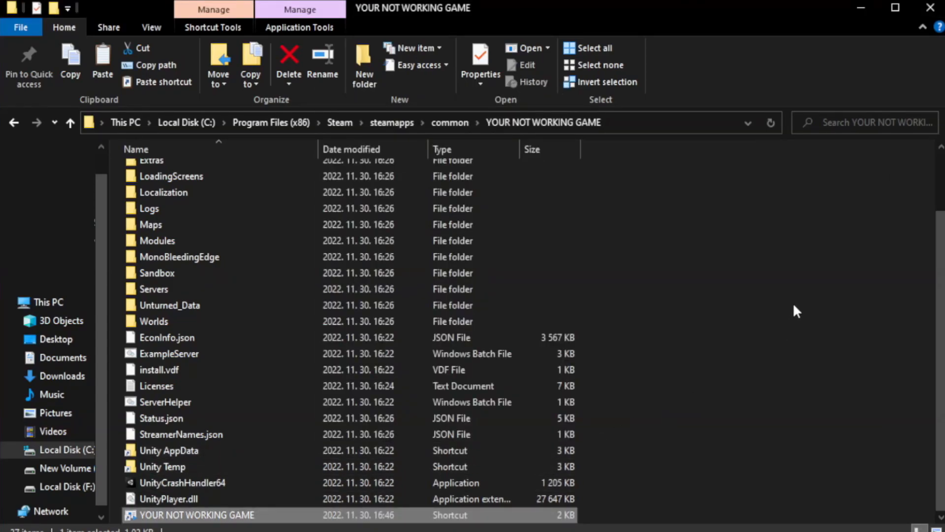
mouse_move(929, 7)
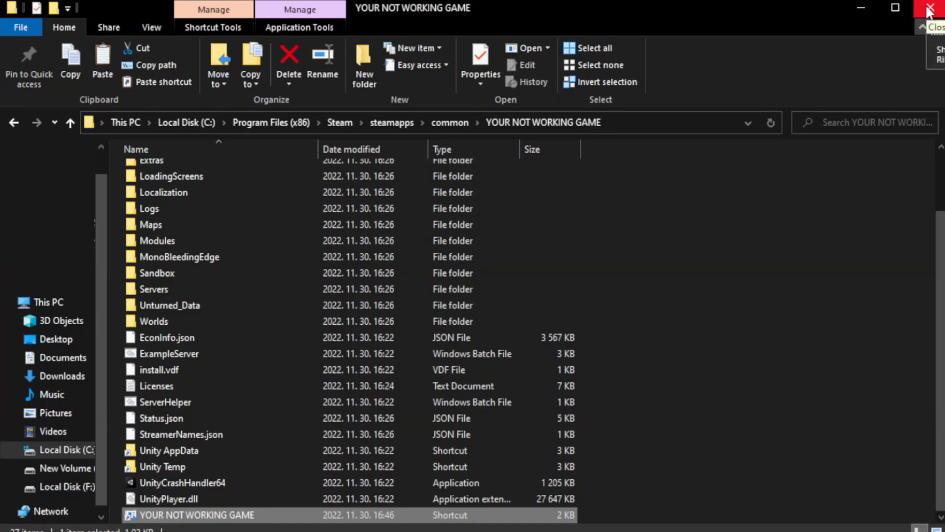
left_click(929, 6)
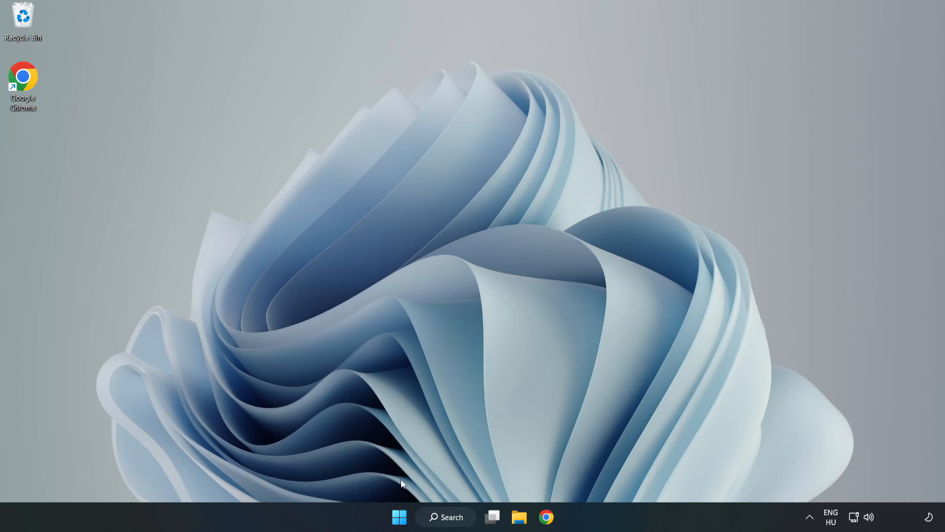
mouse_move(397, 518)
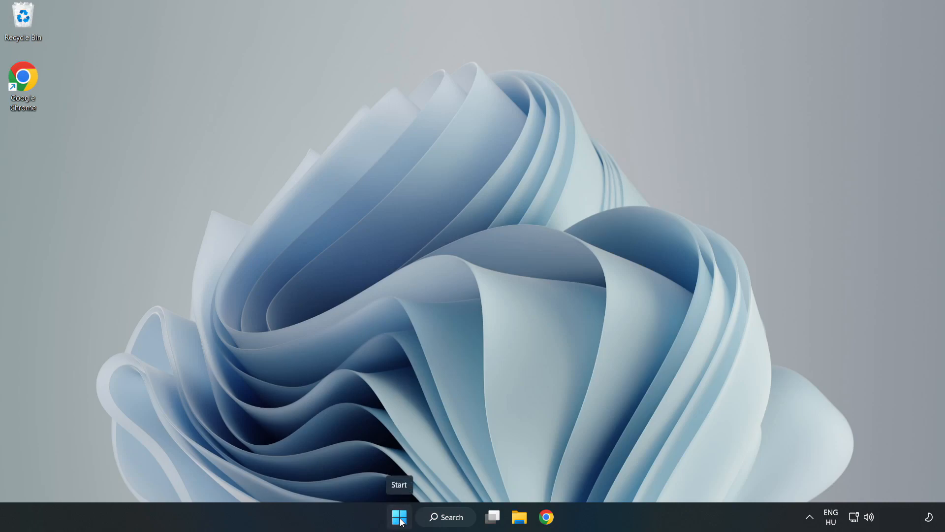
Disable Cortana, Microsoft Edge, Microsoft Teams and Phone Link in Task Manager's Startup list, then close it.
right_click(396, 518)
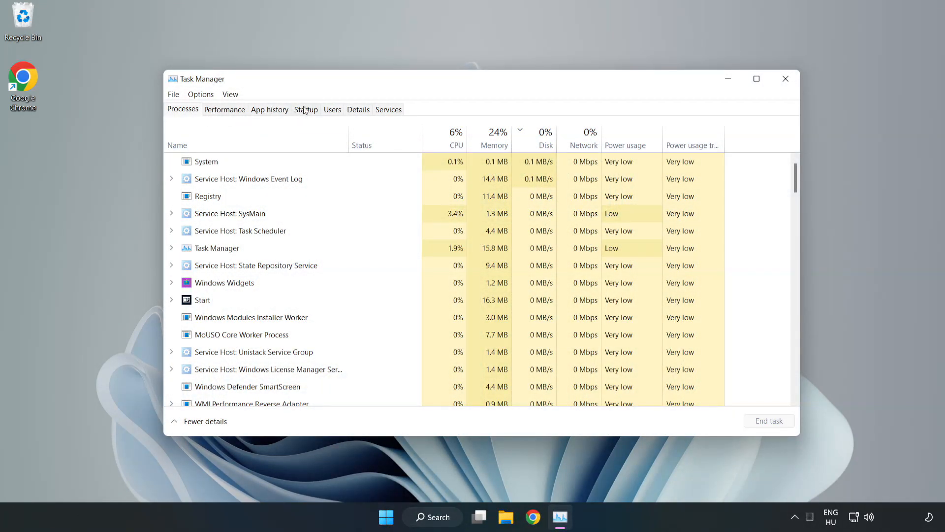
left_click(306, 109)
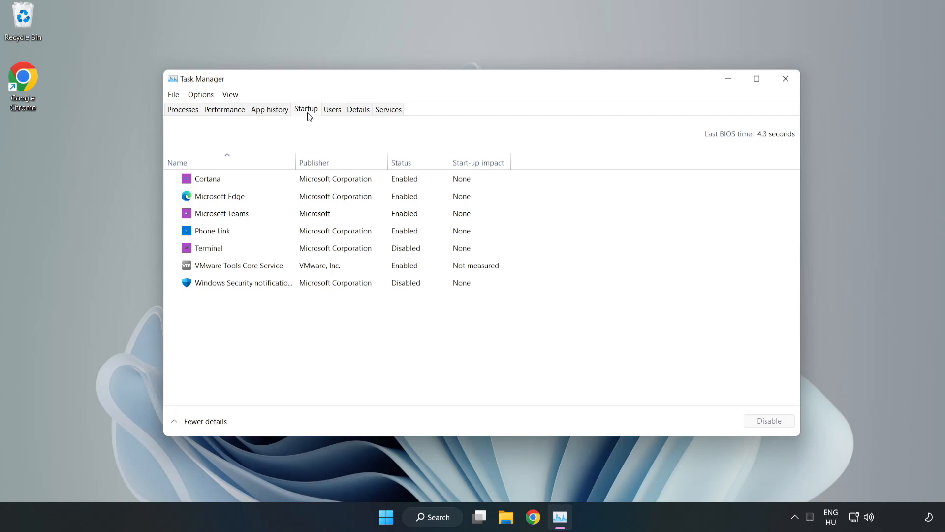
left_click(206, 178)
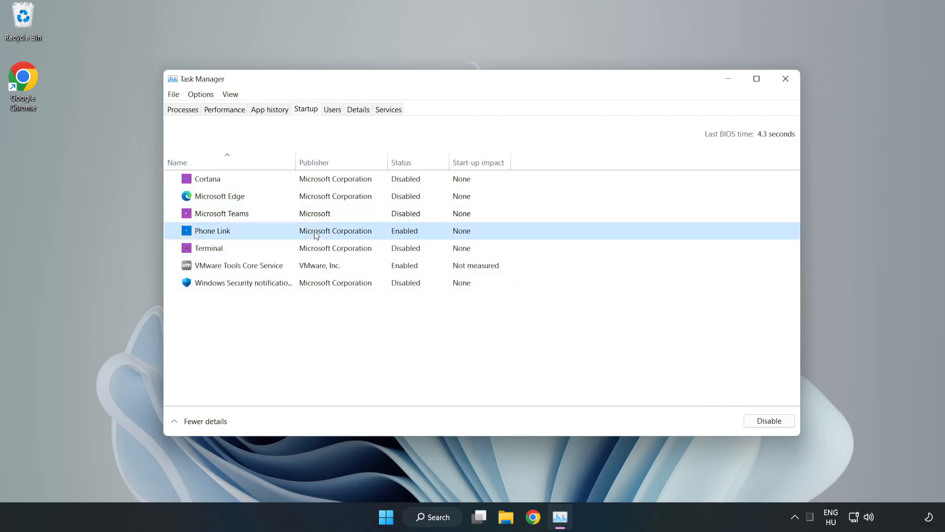
left_click(769, 421)
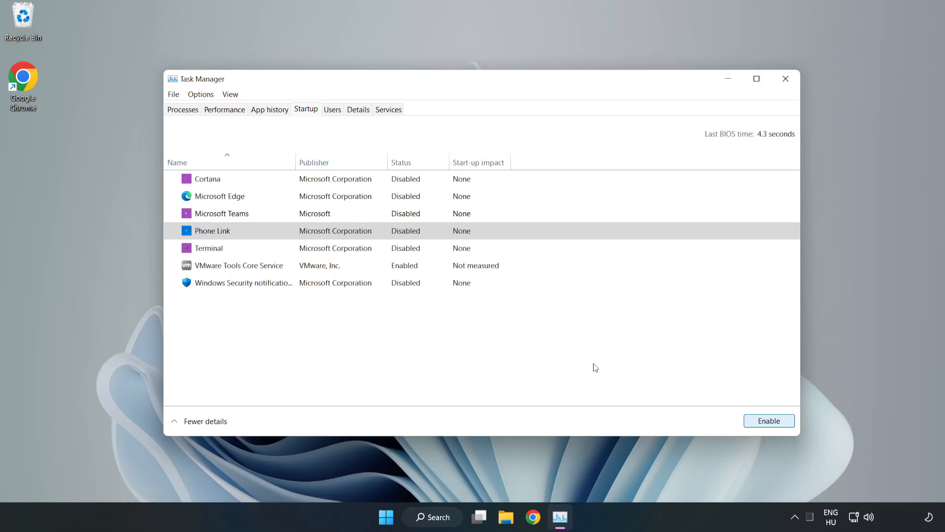
mouse_move(751, 100)
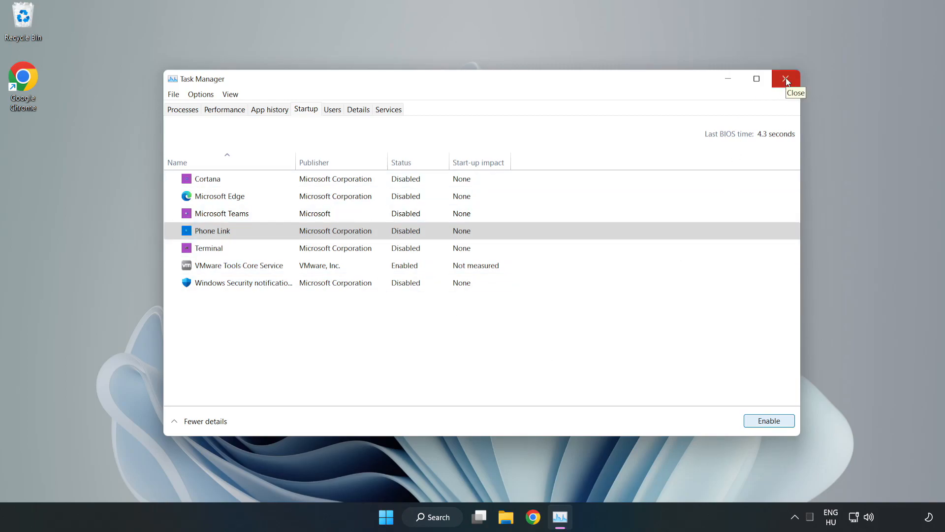
left_click(786, 79)
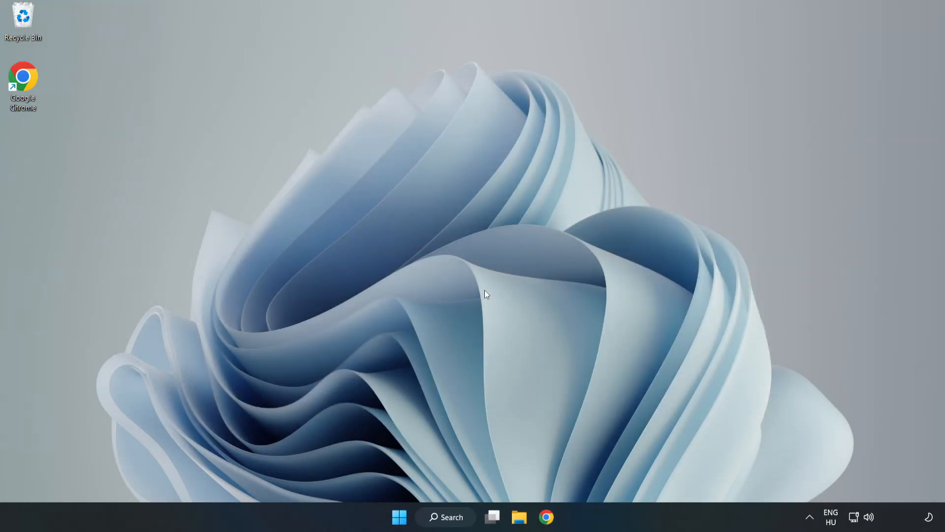
Search Windows for cmd and launch Command Prompt as administrator.
left_click(447, 517)
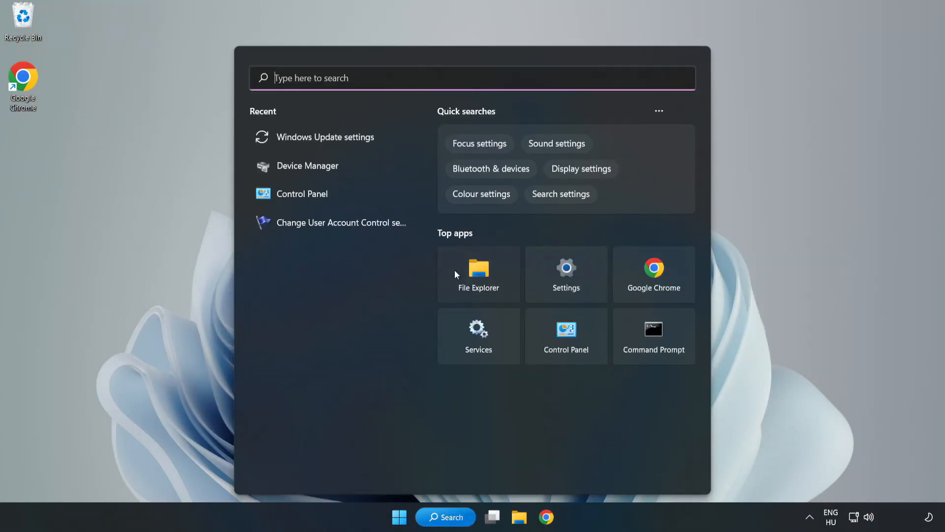
type("Control Panel")
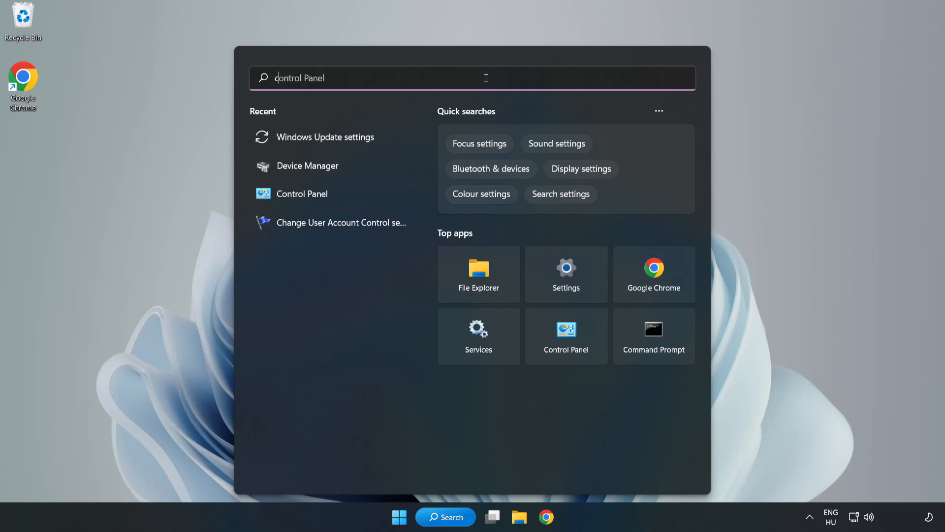
type("cmd")
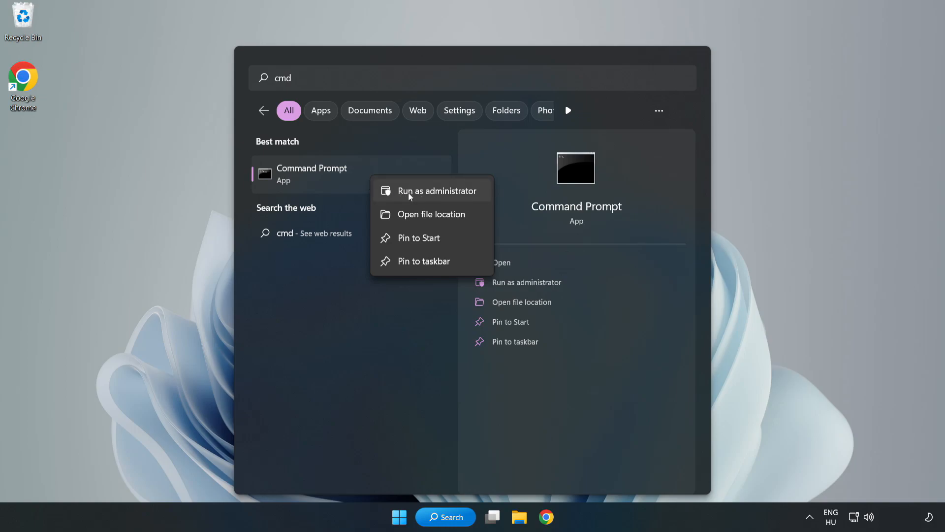
left_click(437, 191)
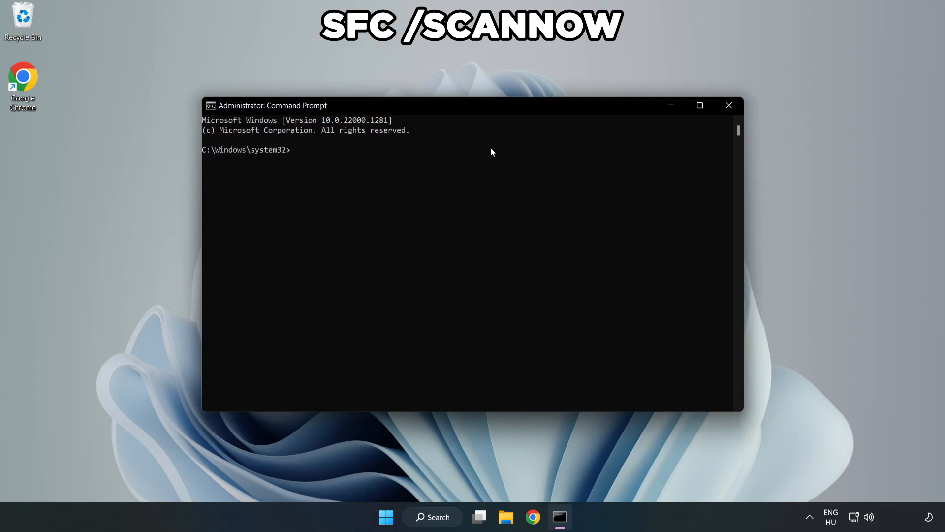
Run sfc /scannow to completion with no integrity violations, then close Command Prompt.
type("sfc /")
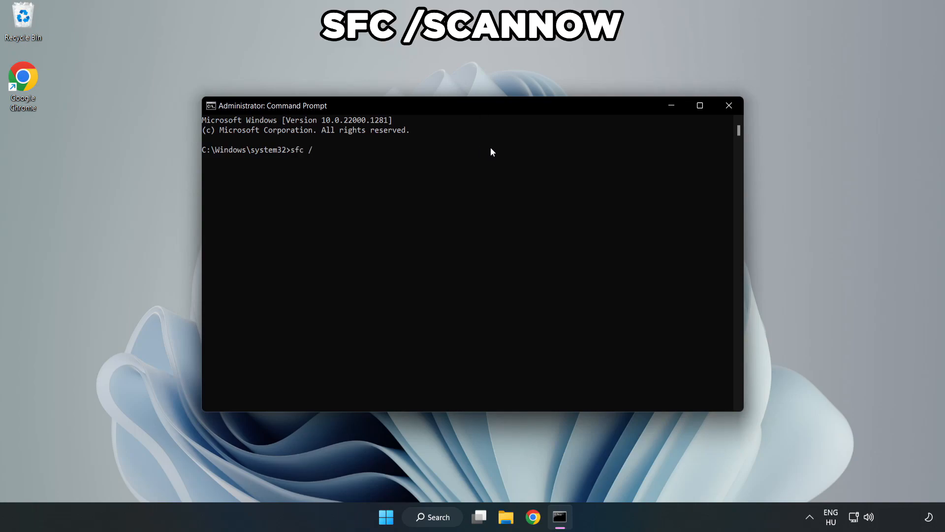
type("scannow")
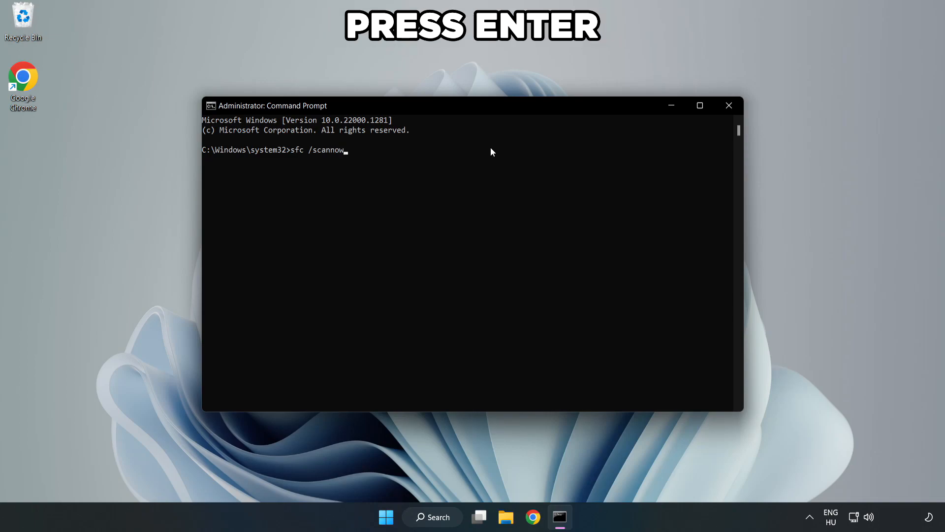
key("enter")
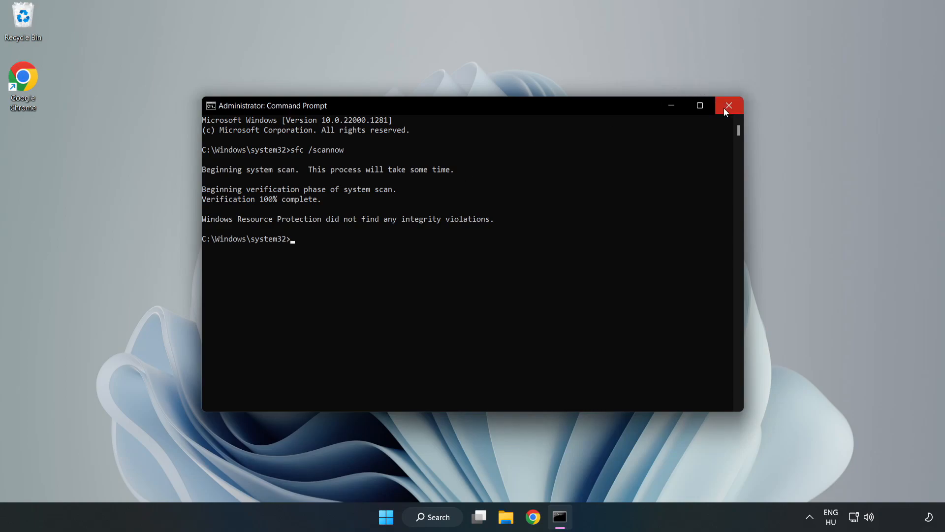
left_click(729, 105)
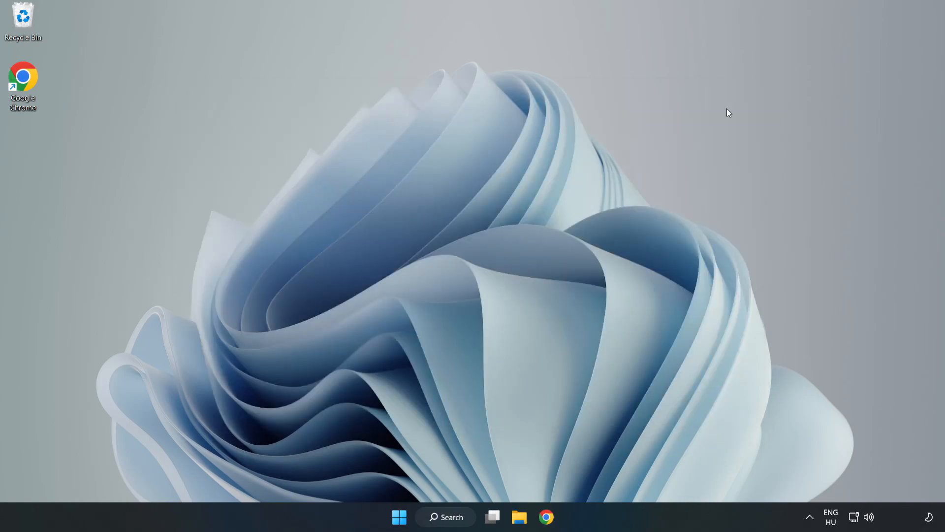
mouse_move(580, 230)
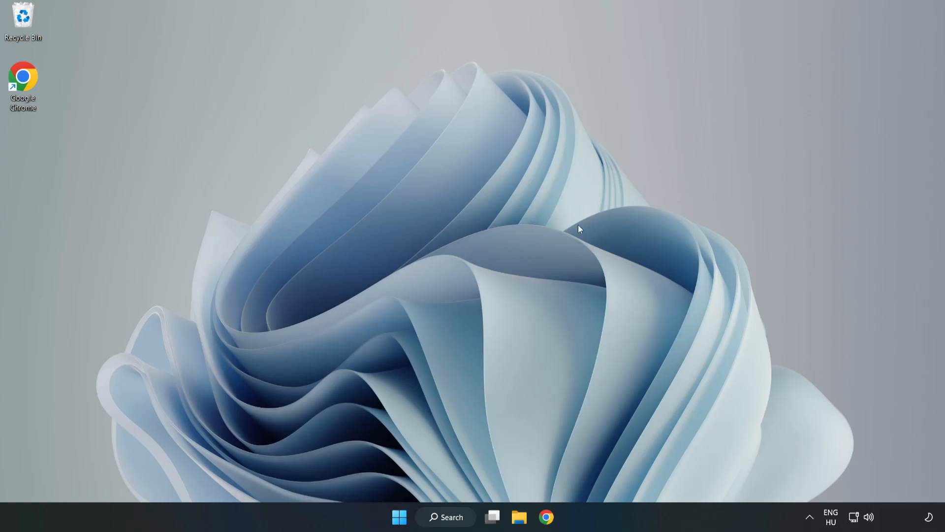
mouse_move(473, 452)
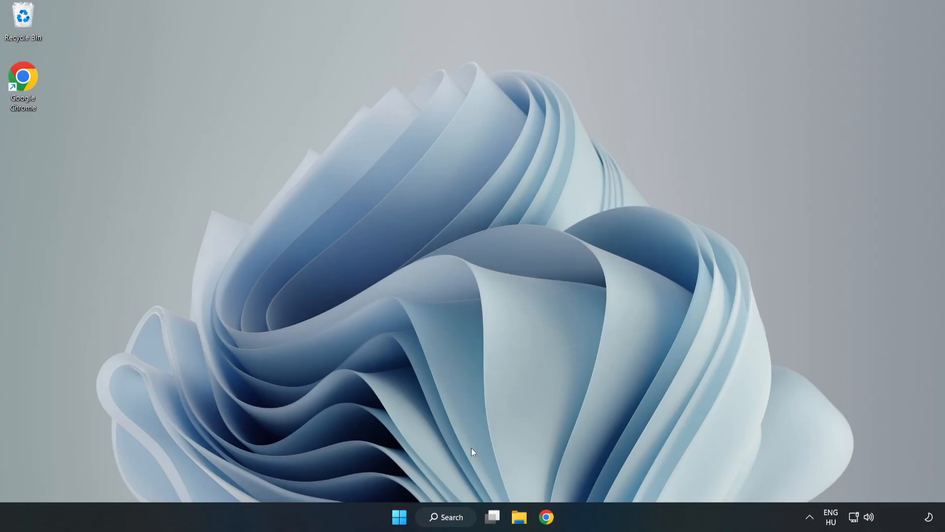
Search Windows for 'secu' and launch the Windows Security app.
left_click(452, 517)
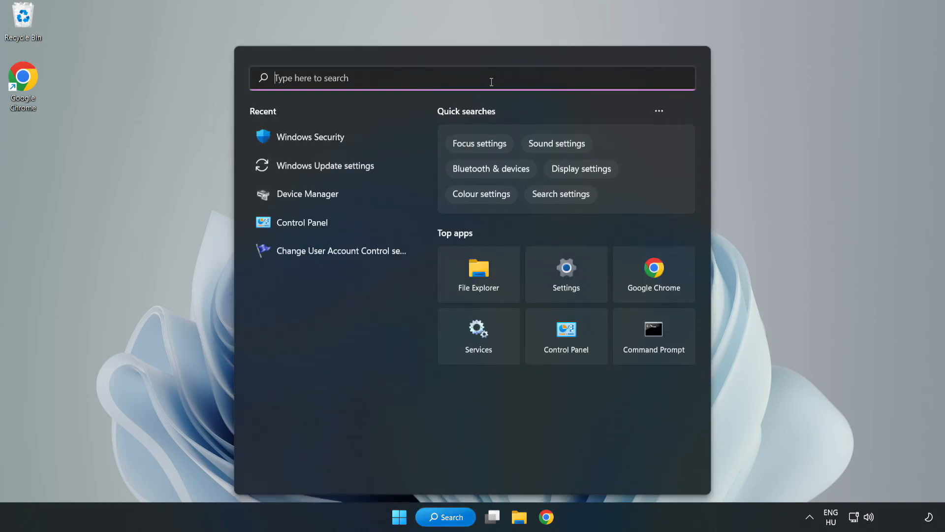
type("security")
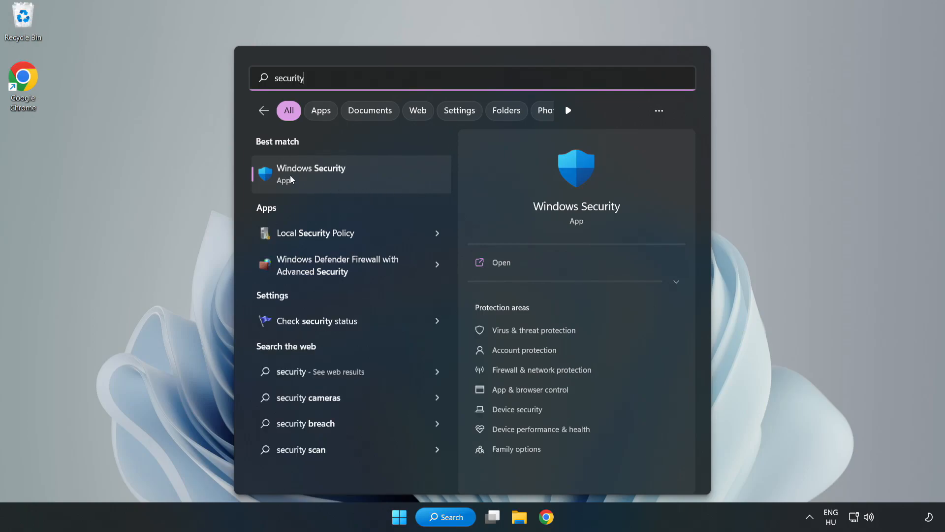
left_click(311, 174)
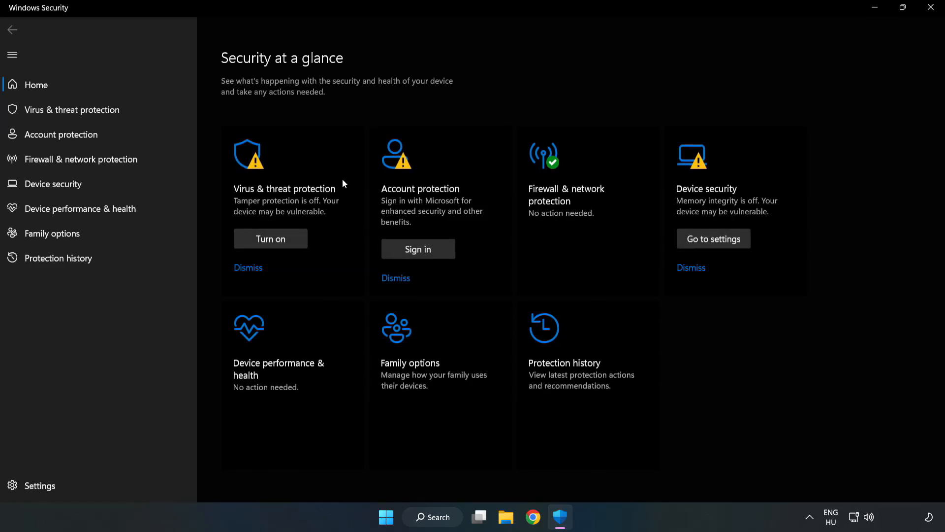
mouse_move(55, 115)
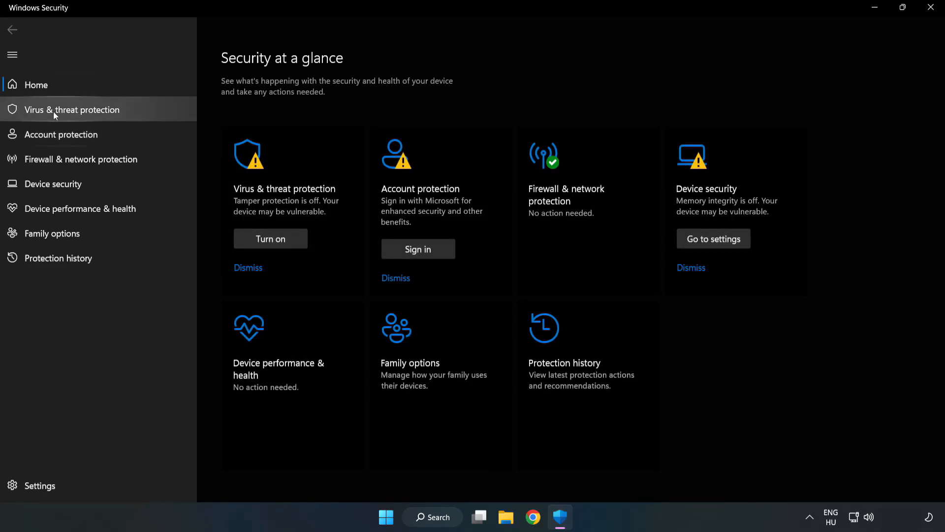
mouse_move(62, 116)
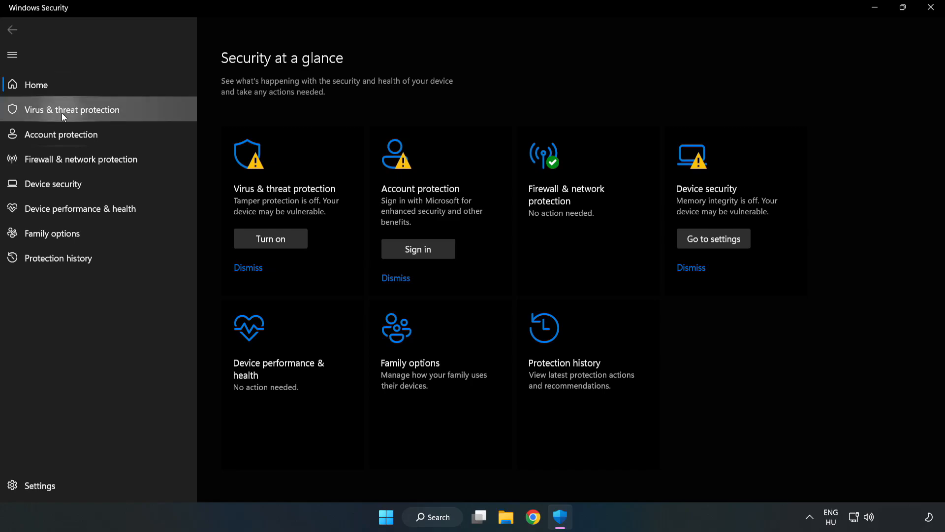
Reach the Defender Antivirus Exclusions page via Virus & threat protection's Manage settings.
left_click(71, 109)
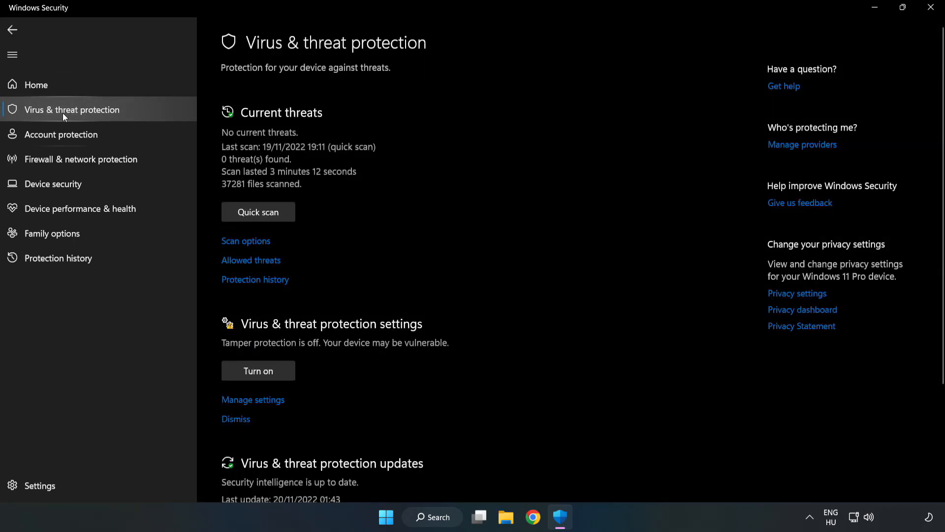
scroll("down", 3)
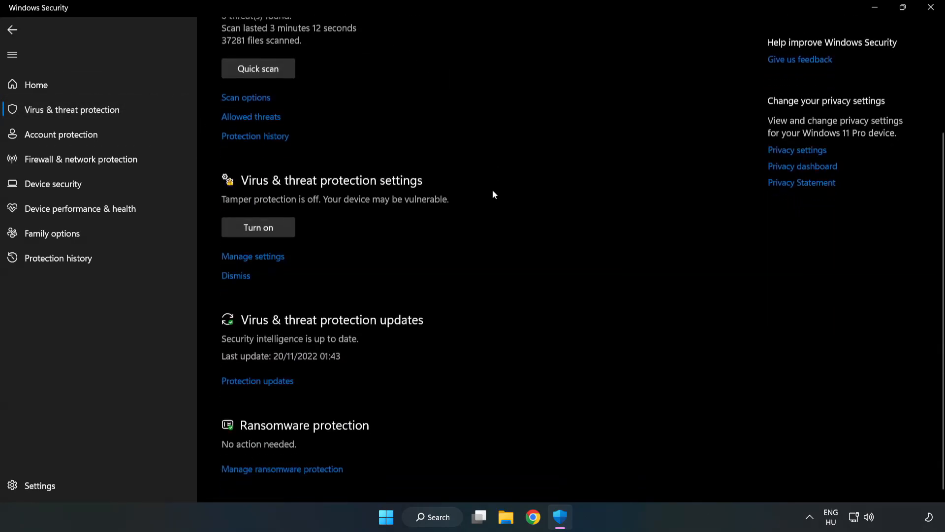
scroll("up", 3)
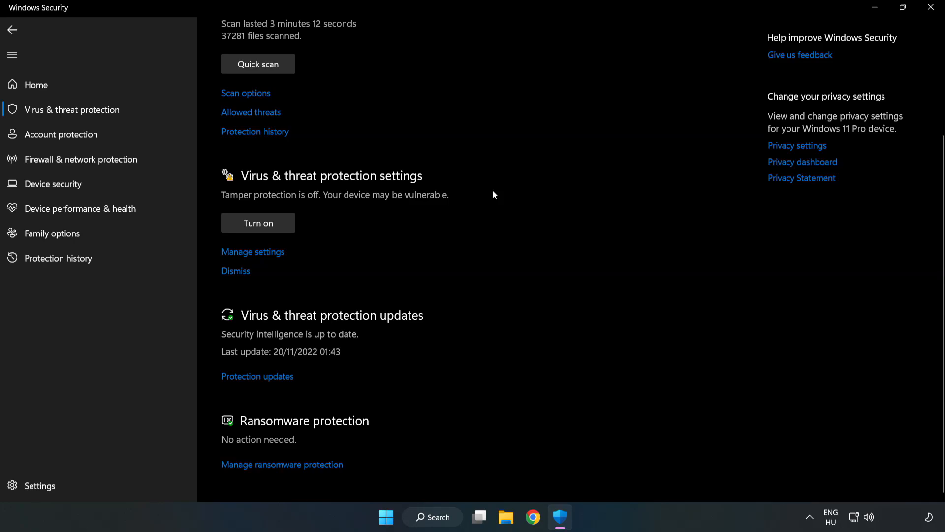
mouse_move(260, 253)
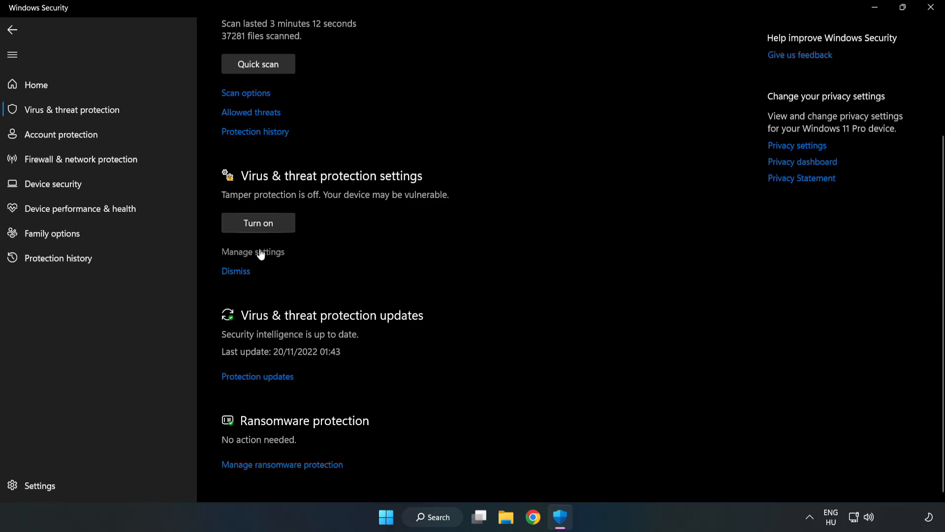
left_click(252, 251)
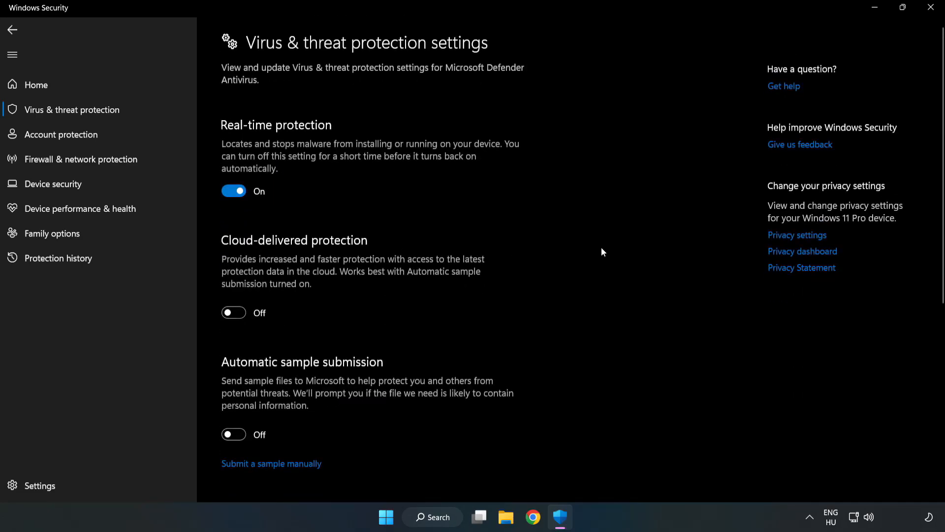
scroll("down", 3)
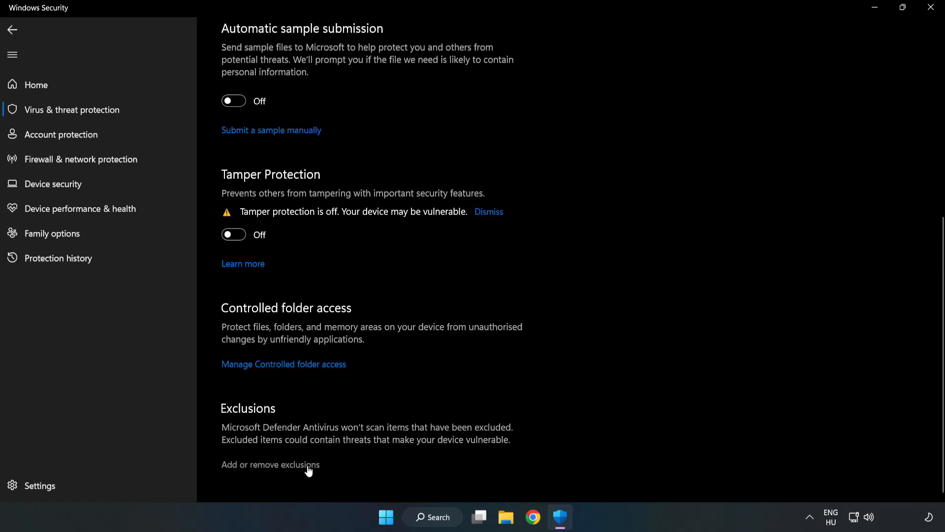
left_click(271, 464)
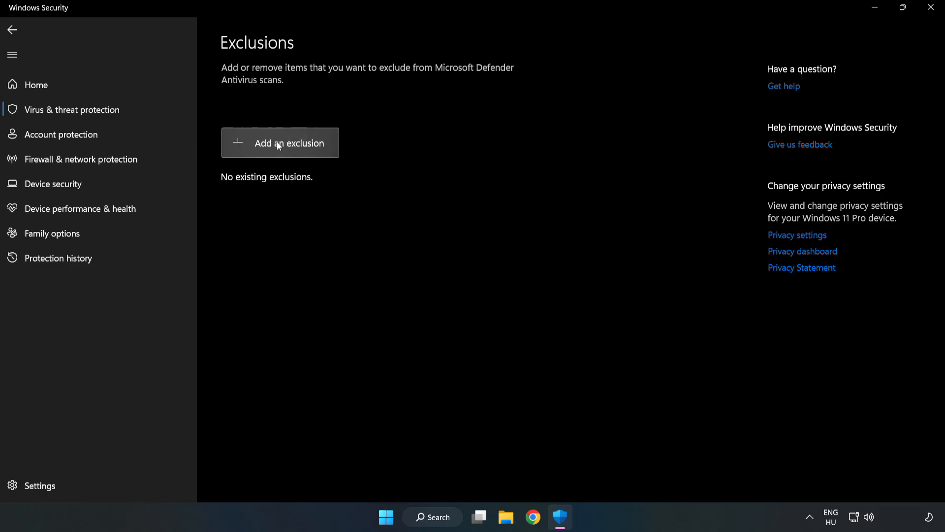
Add the NOT WORKING APP shortcut in C:\Program Files (x86) as a chrome.exe file exclusion, then close Windows Security.
left_click(289, 143)
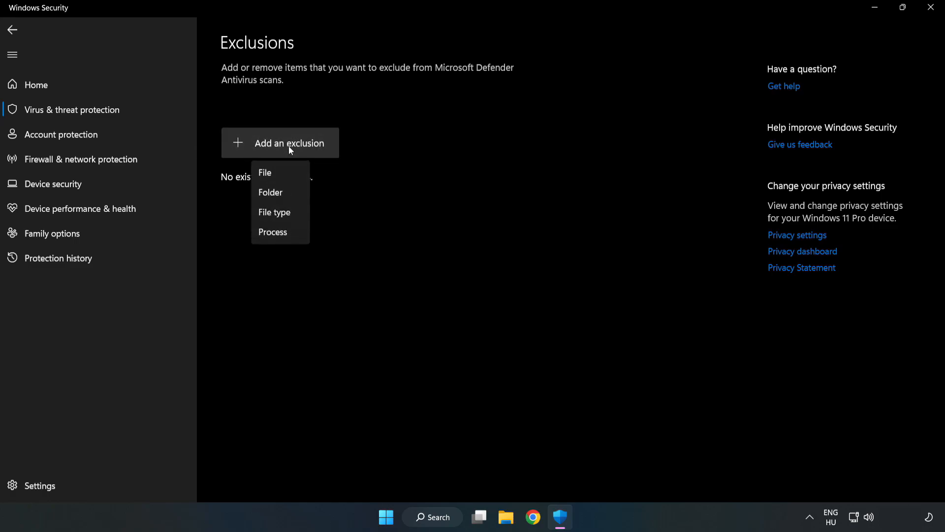
mouse_move(264, 173)
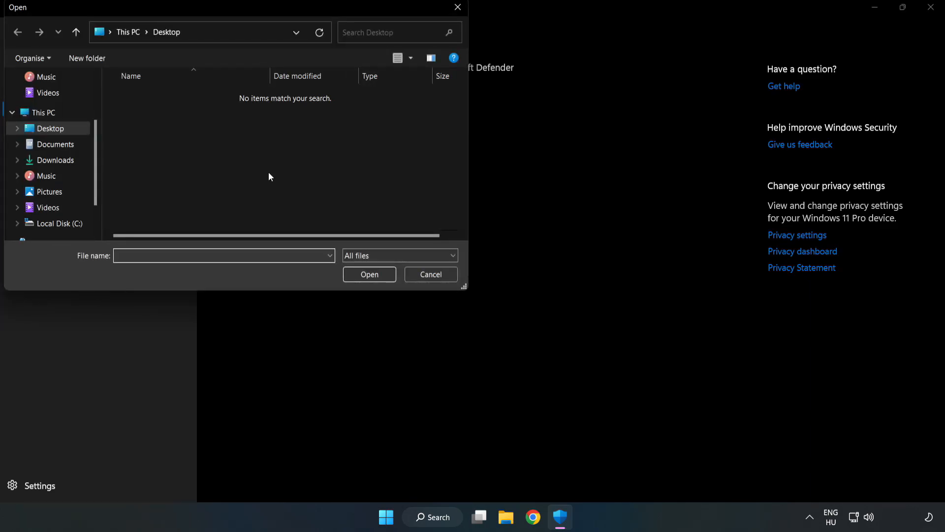
mouse_move(254, 21)
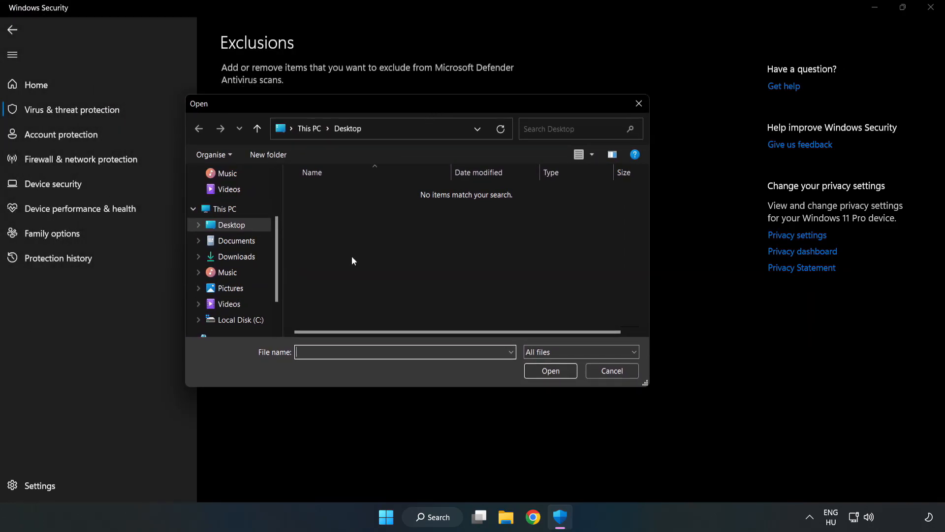
left_click(241, 320)
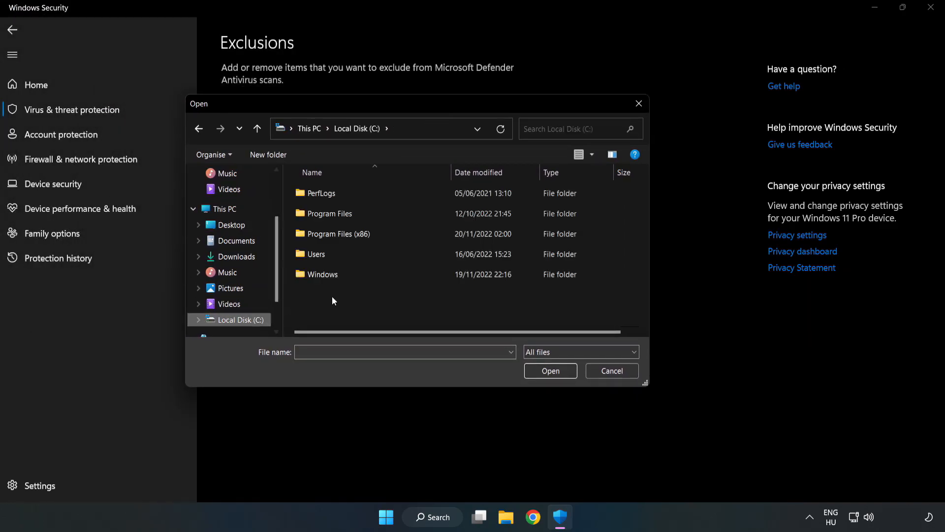
double_click(338, 234)
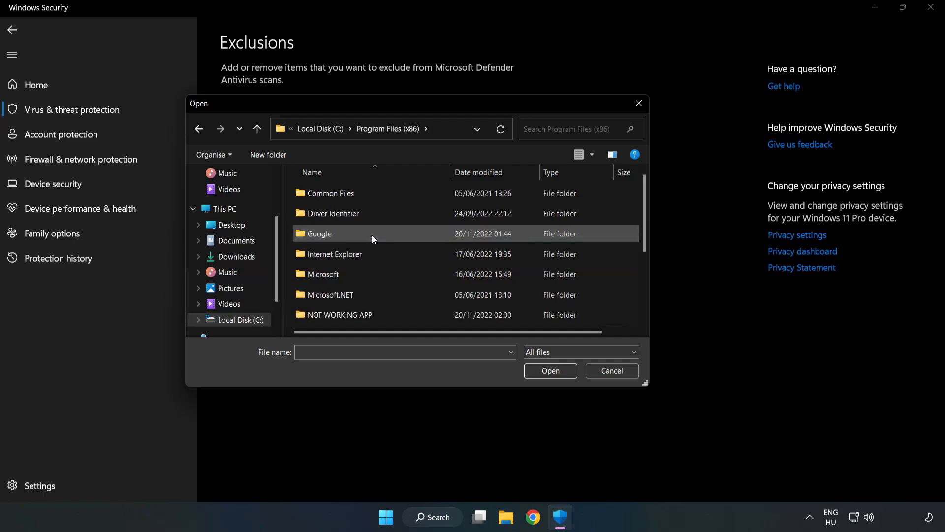
double_click(340, 315)
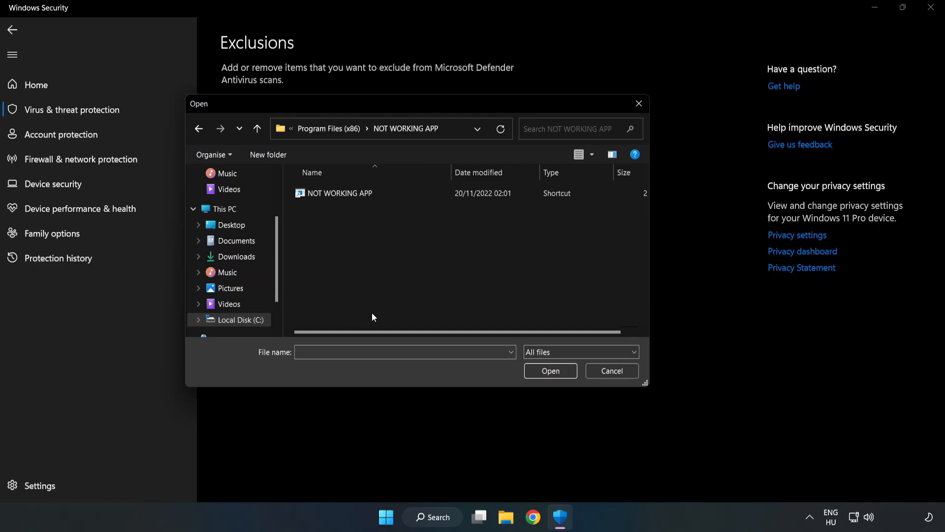
left_click(340, 193)
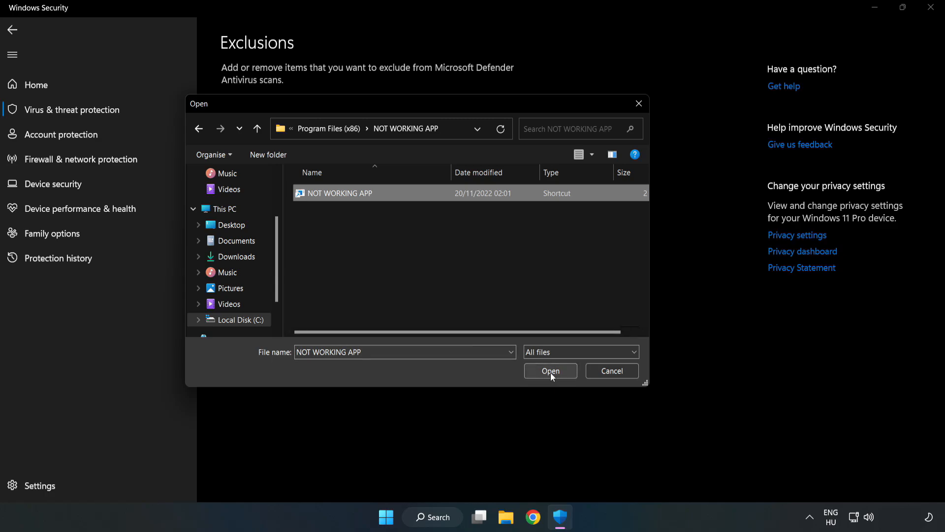
left_click(550, 371)
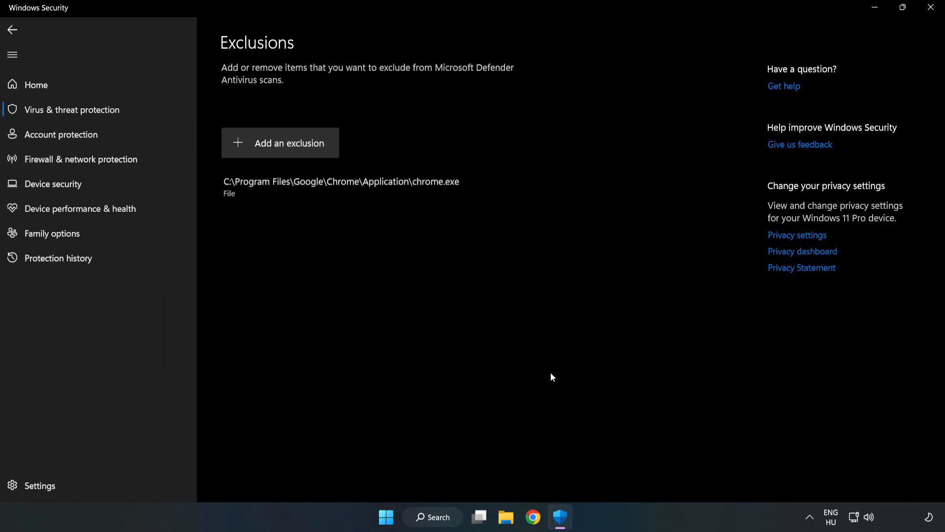
mouse_move(386, 191)
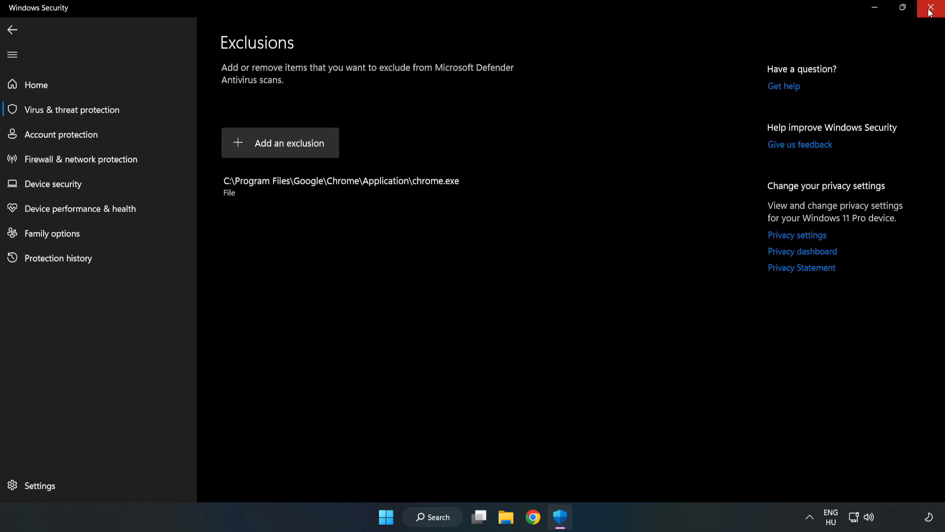
mouse_move(931, 10)
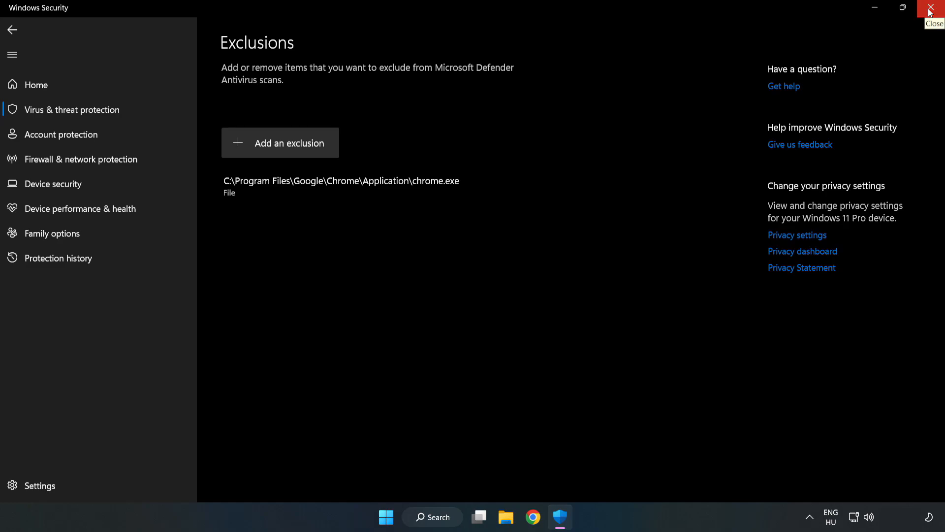
left_click(931, 8)
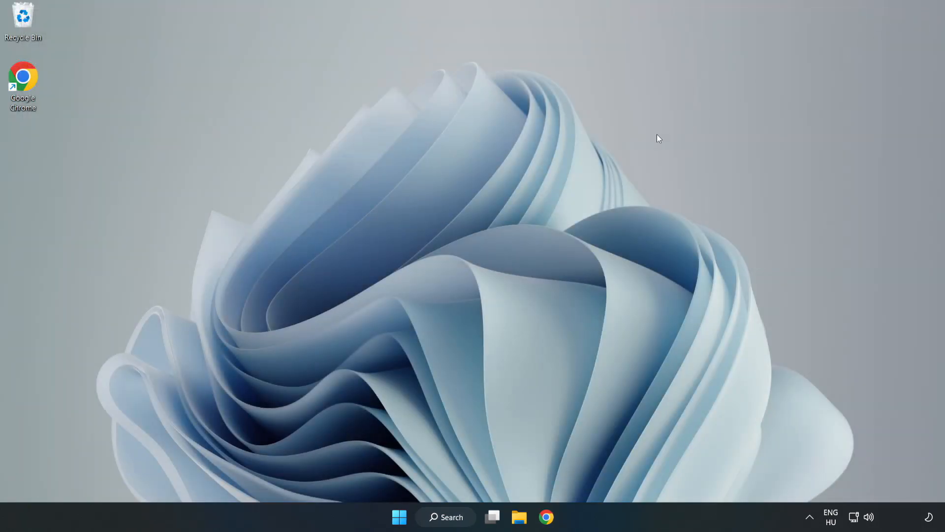
mouse_move(479, 267)
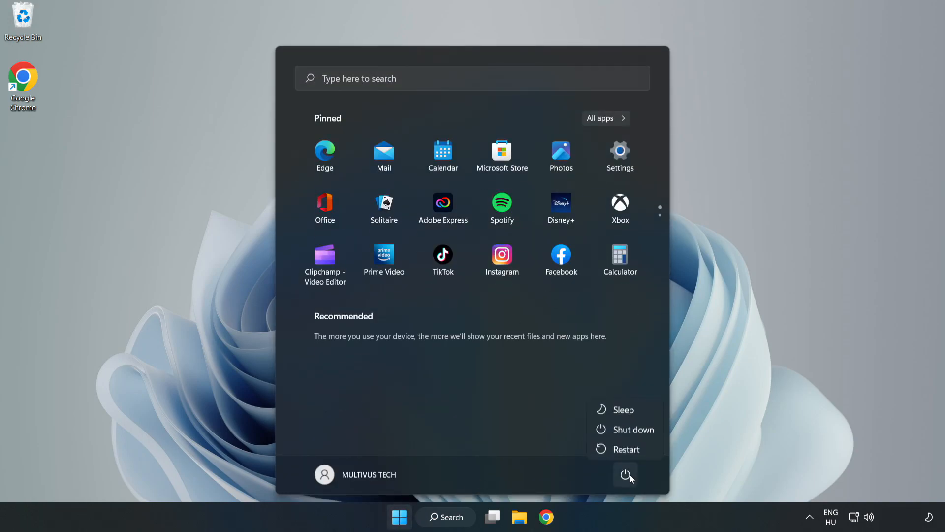
mouse_move(633, 453)
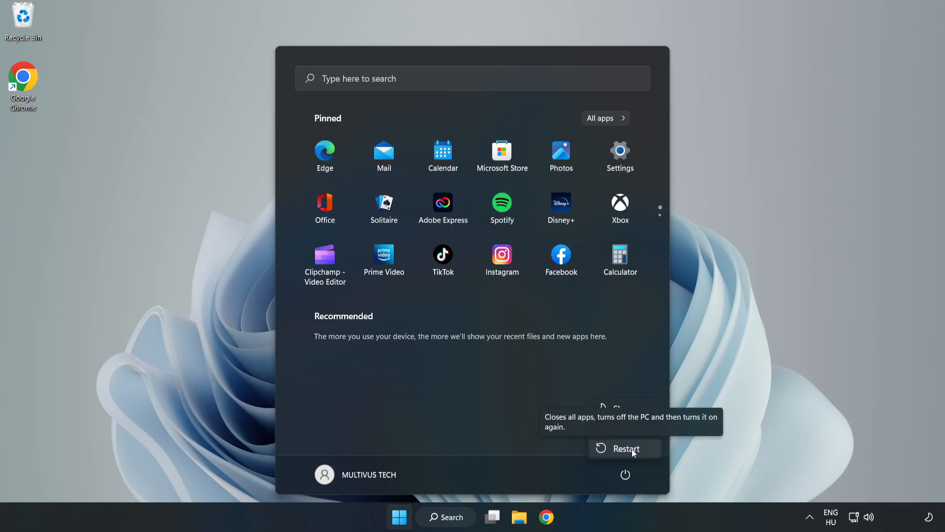